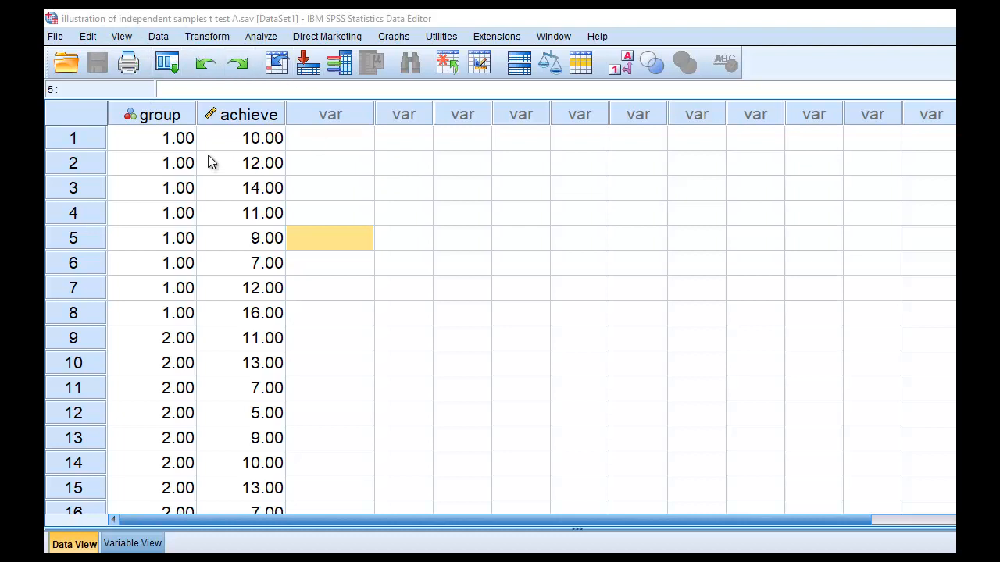
# Step: Select the group and achieve columns, then switch to Variable View
pyautogui.click(159, 114)
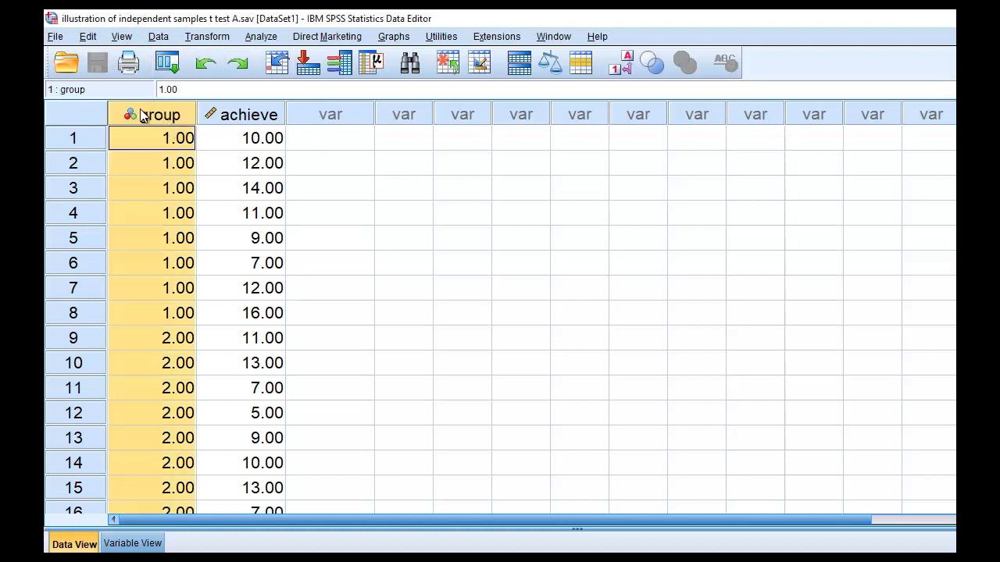
pyautogui.moveTo(243, 115)
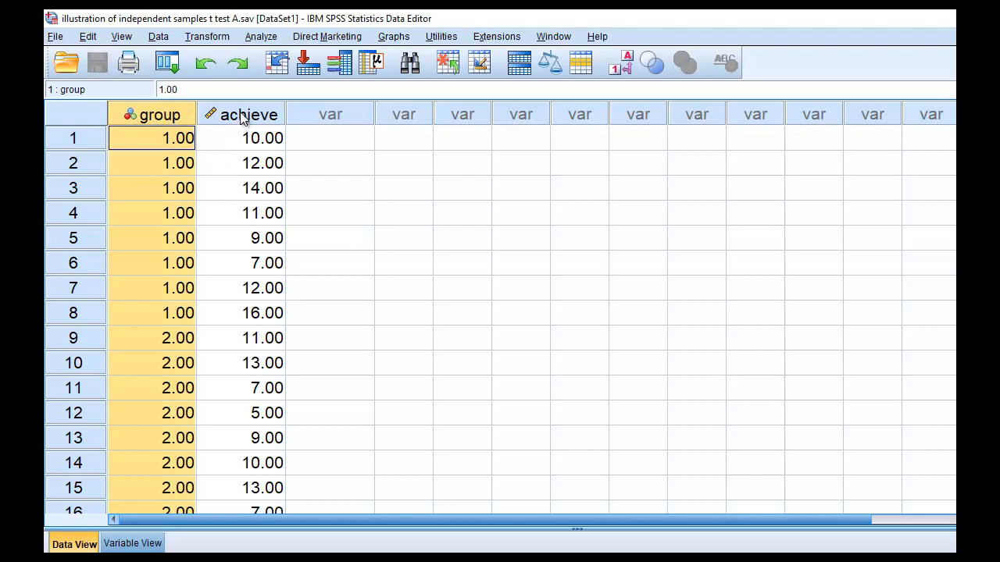
pyautogui.click(262, 137)
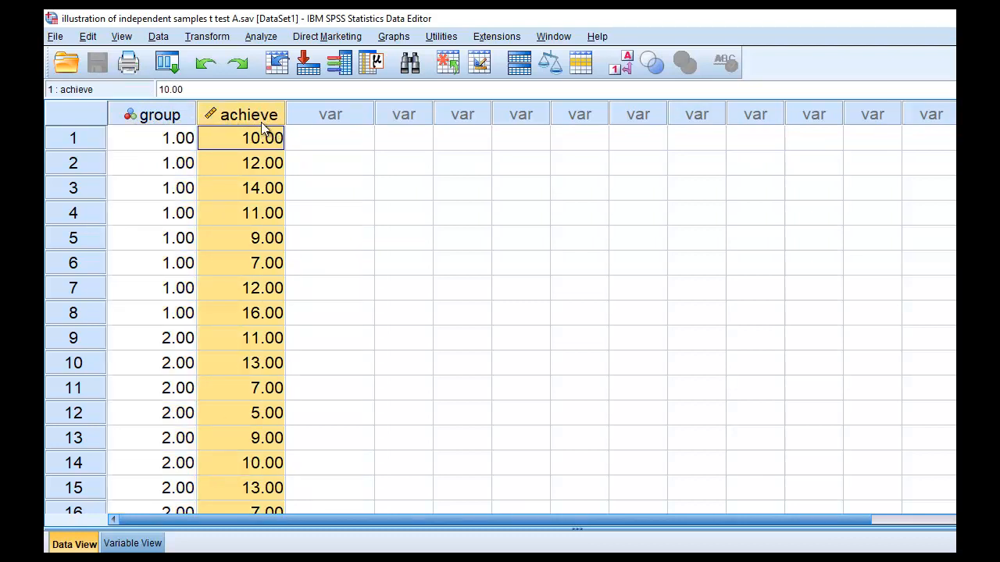
pyautogui.click(131, 544)
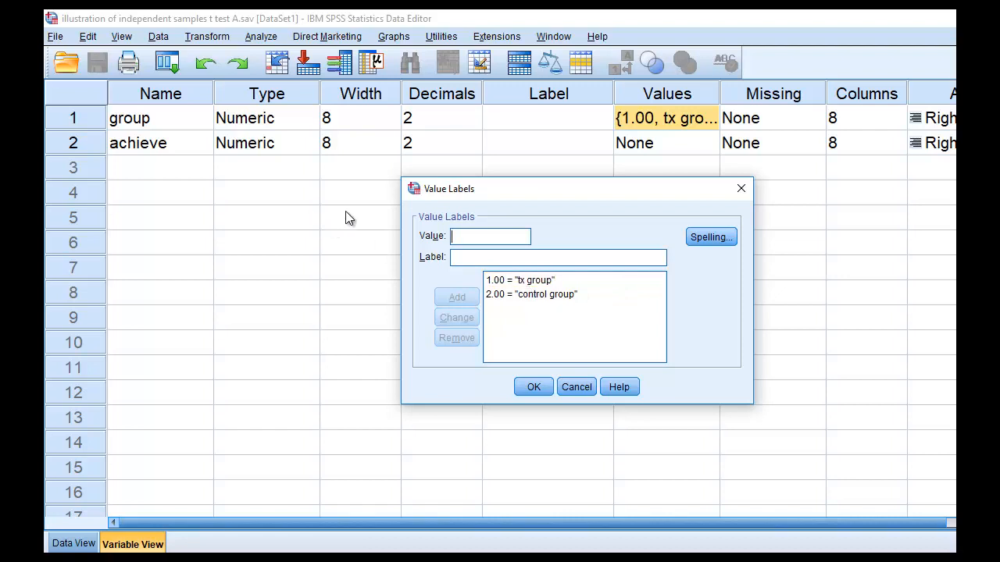
pyautogui.moveTo(507, 293)
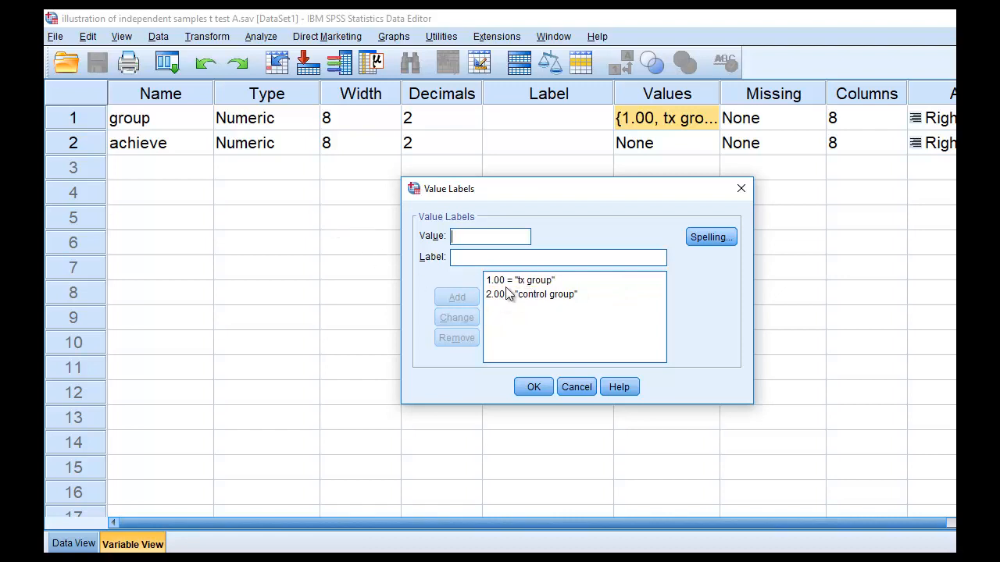
pyautogui.moveTo(499, 315)
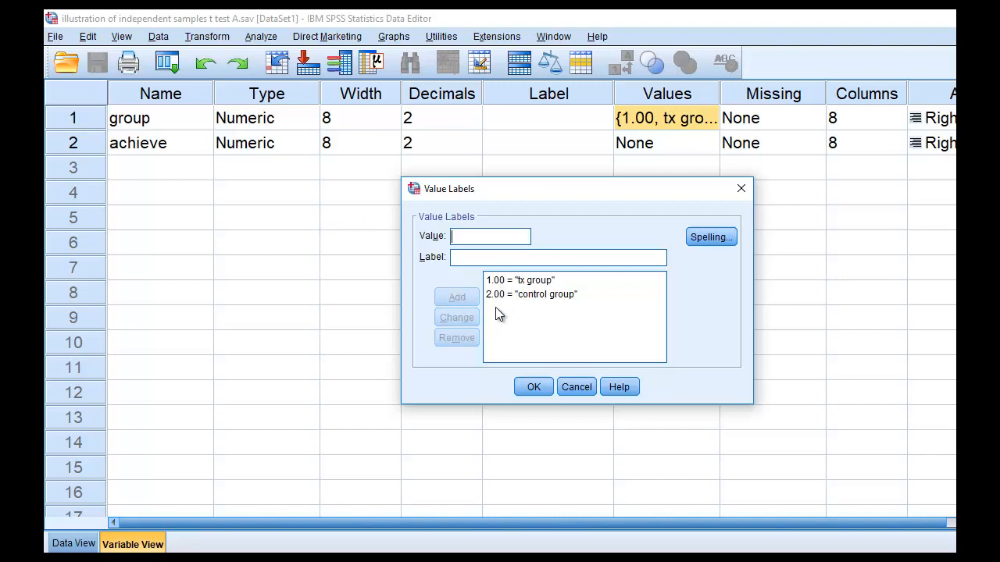
pyautogui.moveTo(509, 289)
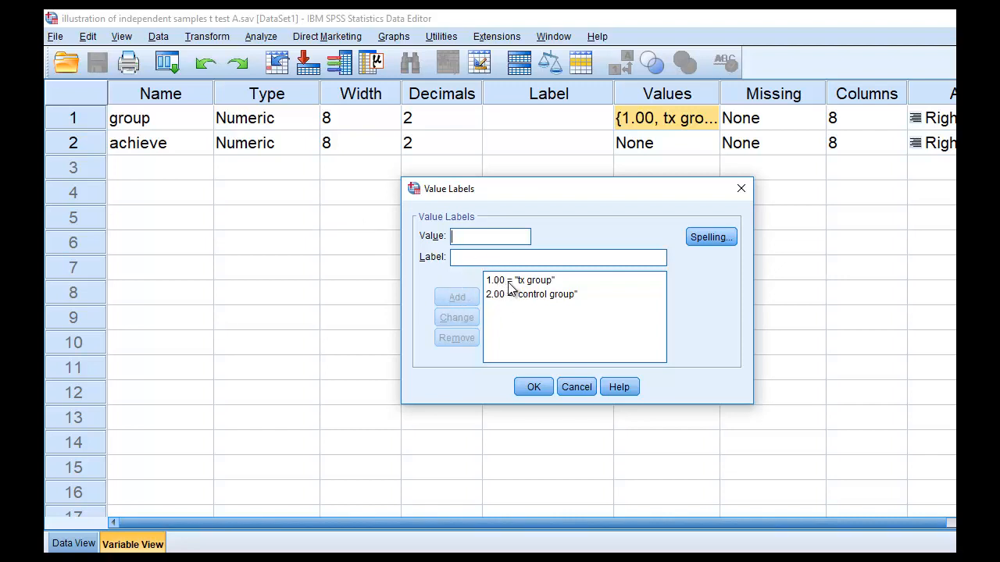
pyautogui.moveTo(494, 306)
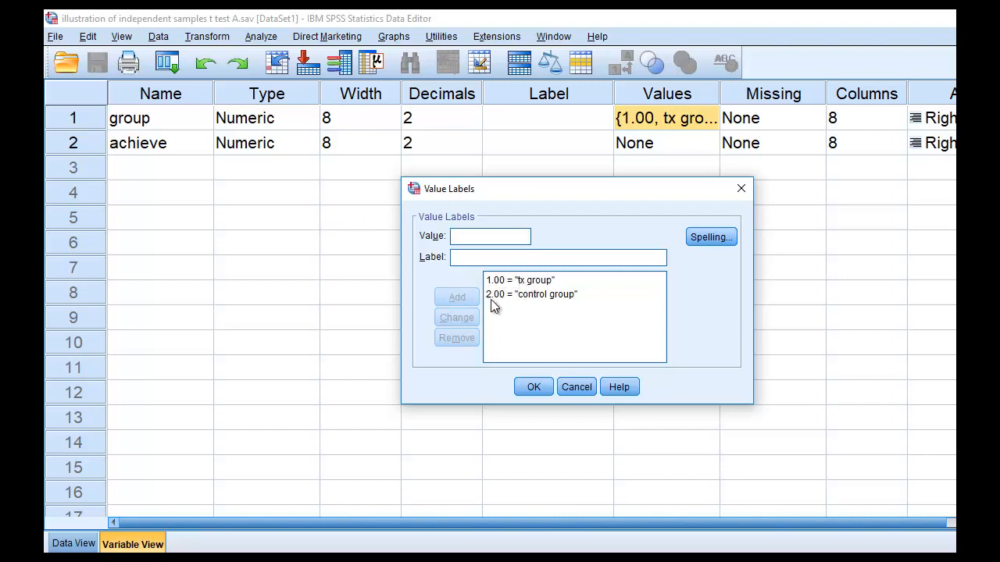
pyautogui.moveTo(241, 219)
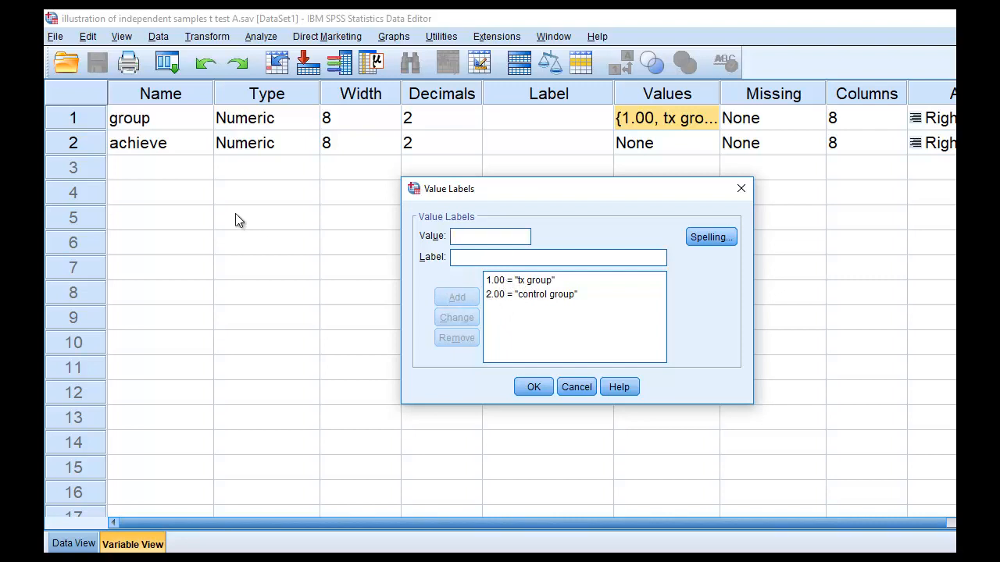
pyautogui.moveTo(517, 281)
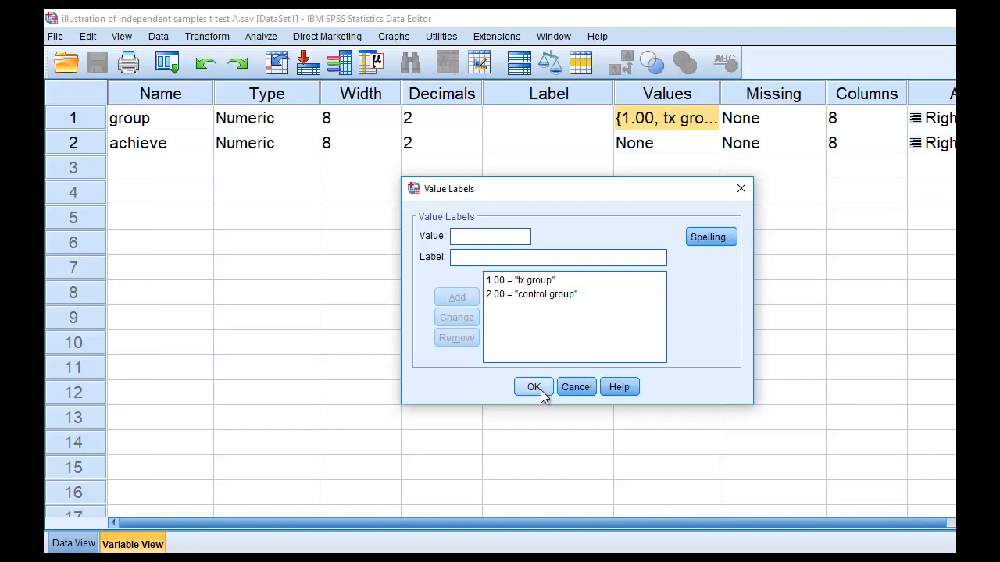
pyautogui.click(534, 387)
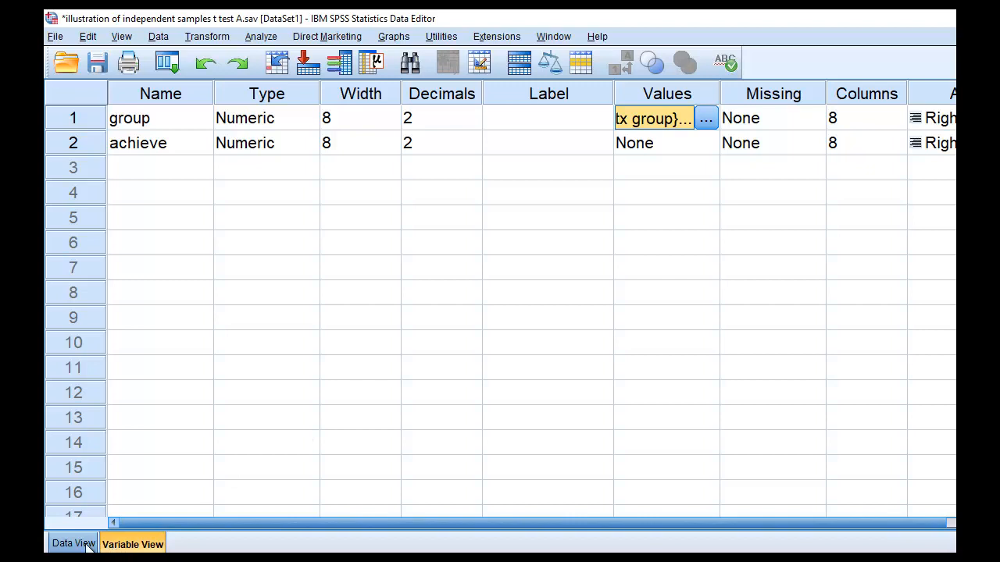
# Step: In Data View, begin an Independent-Samples T Test with group as grouping variable, defining groups 1 and 2
pyautogui.click(259, 36)
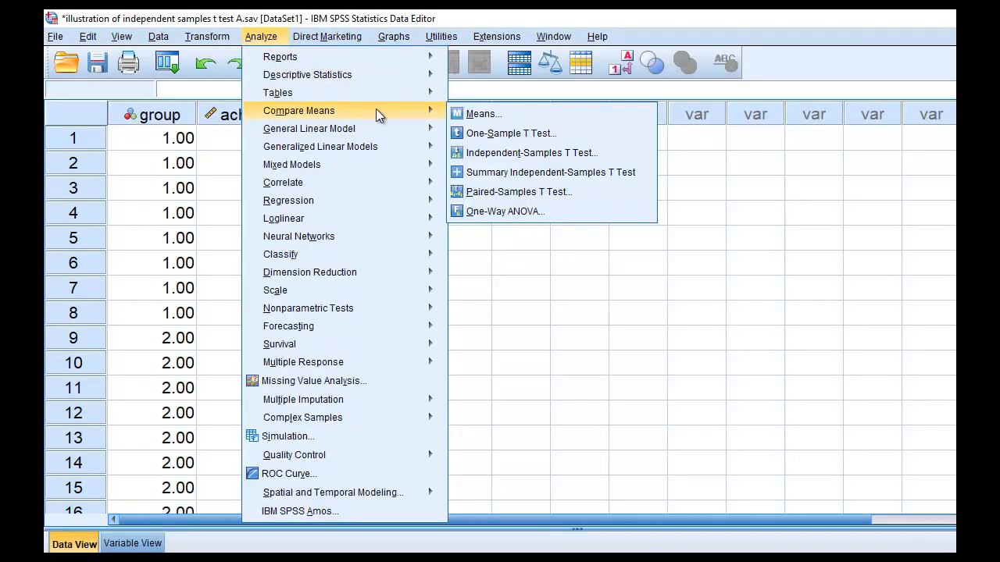
pyautogui.click(531, 153)
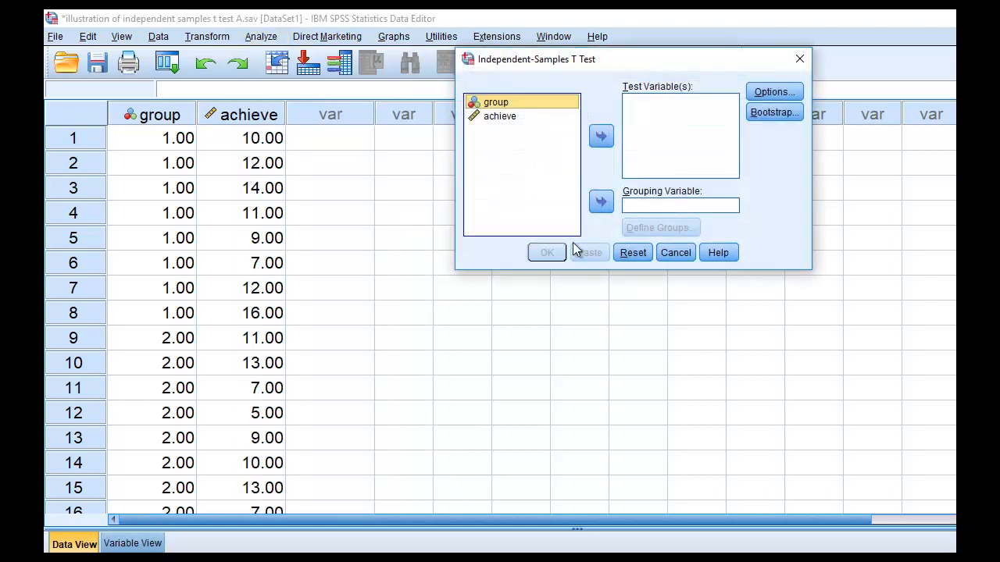
pyautogui.click(599, 201)
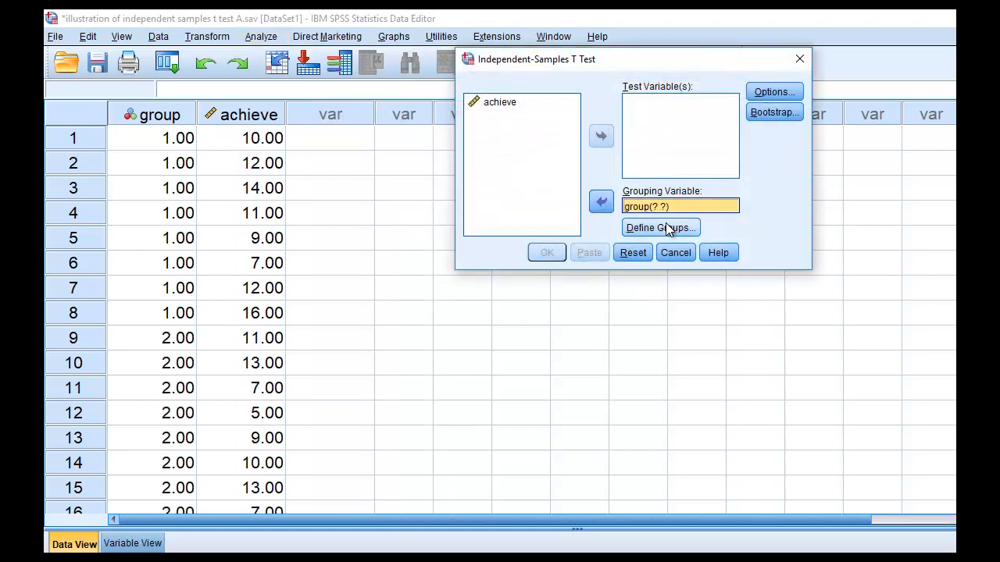
pyautogui.click(659, 228)
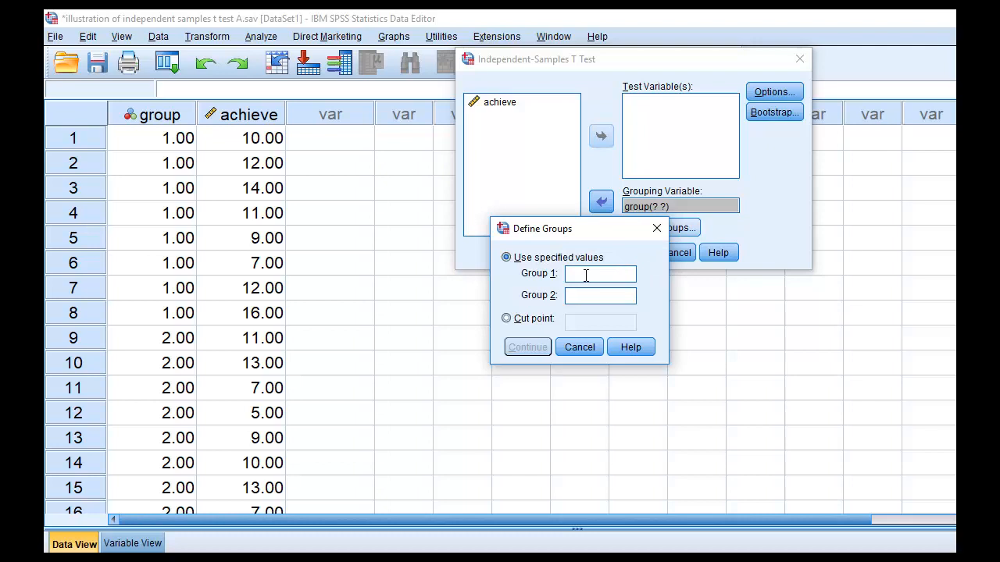
pyautogui.write('1')
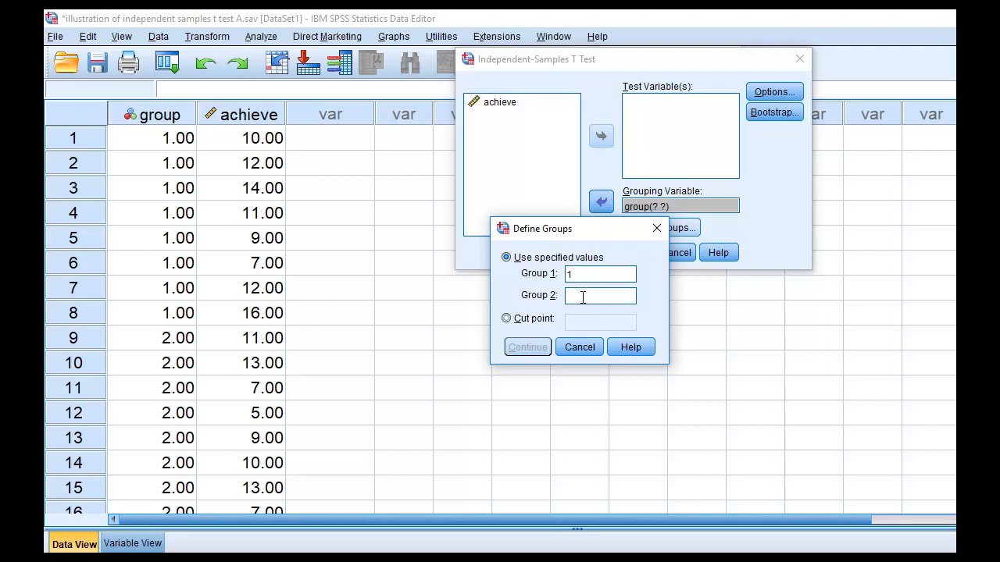
pyautogui.write('2')
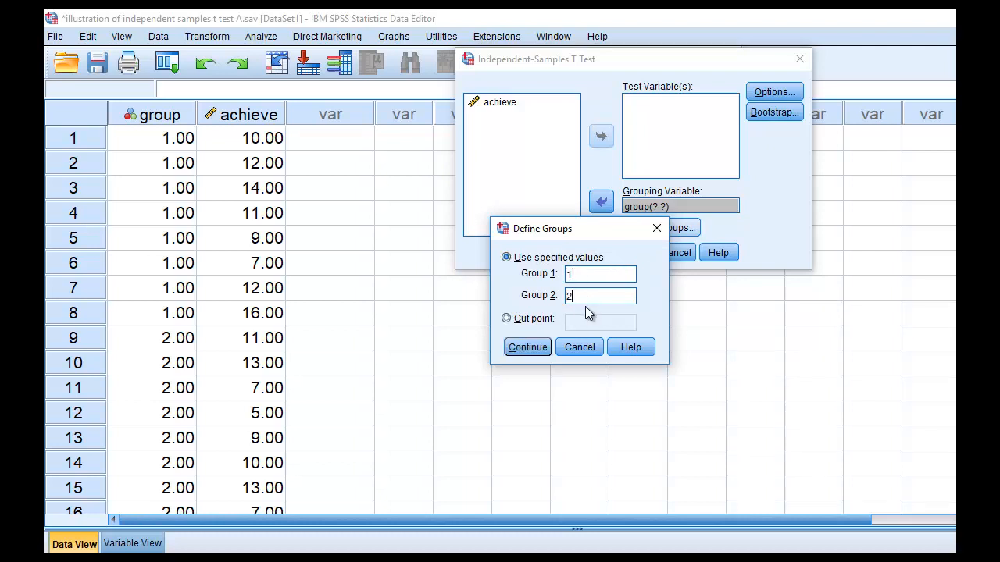
pyautogui.click(526, 347)
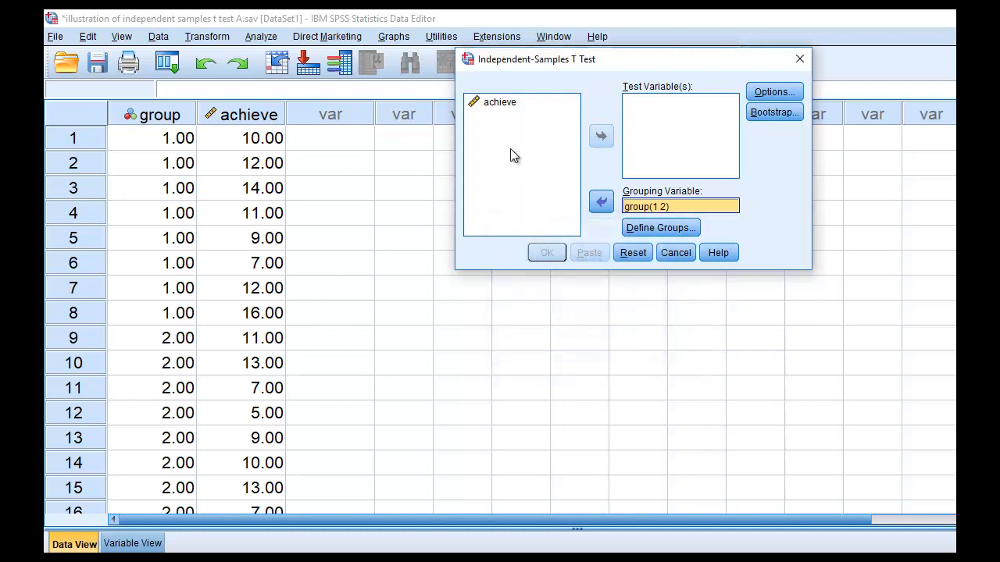
# Step: Add achieve as the test variable and run the t-test
pyautogui.click(600, 135)
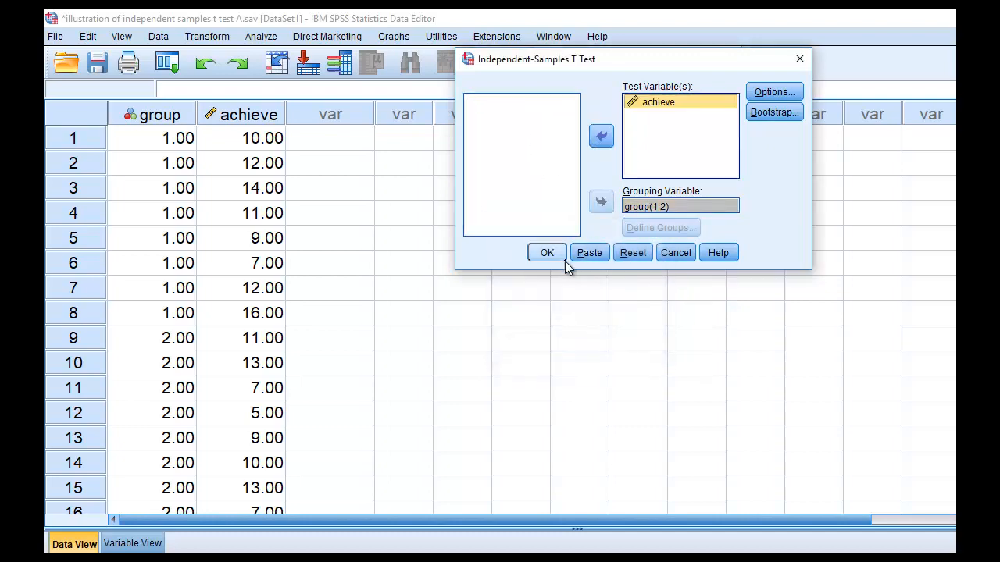
pyautogui.click(546, 253)
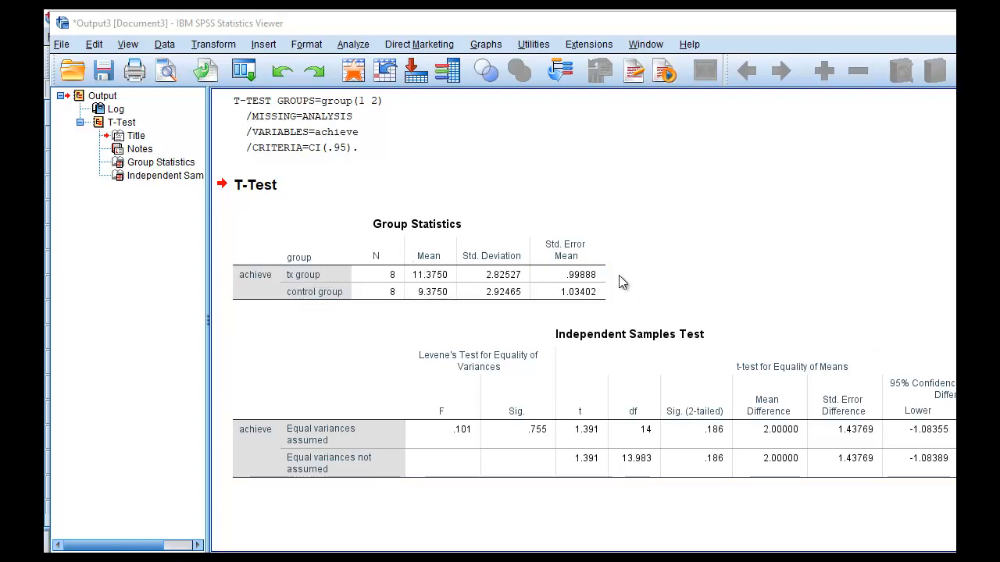
pyautogui.moveTo(612, 537)
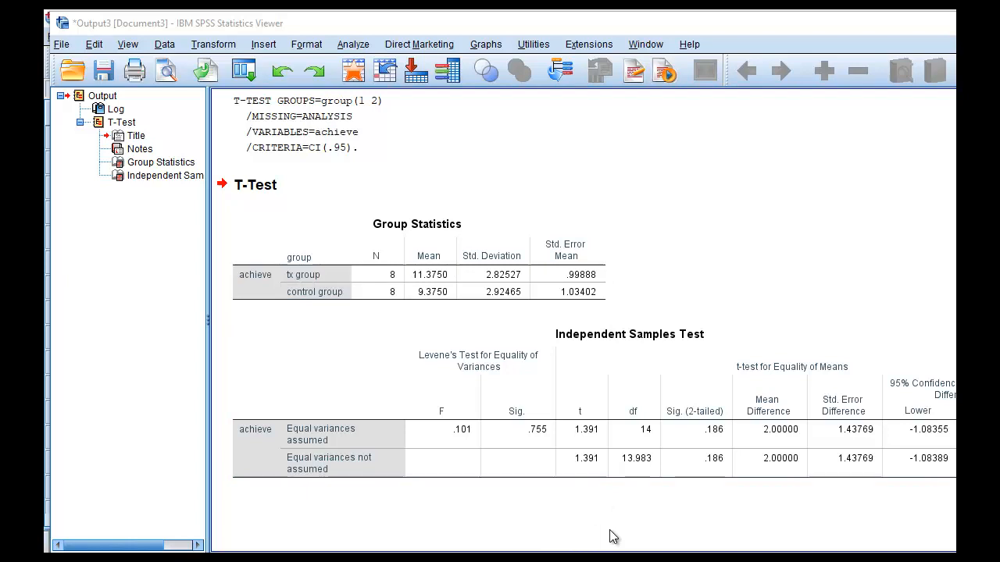
pyautogui.moveTo(366, 44)
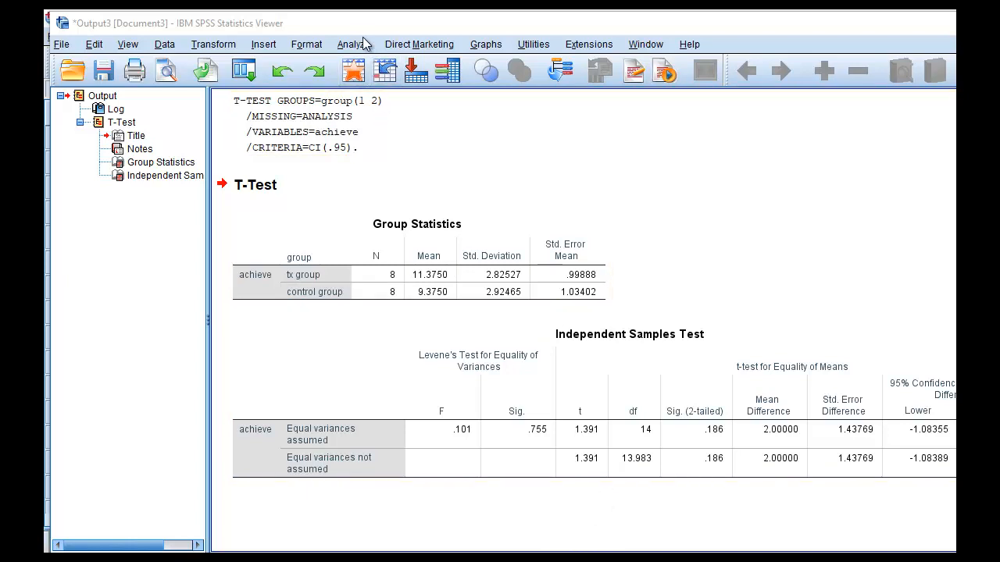
# Step: From the t-test output, head to the Analyze menu for the next analysis
pyautogui.click(353, 44)
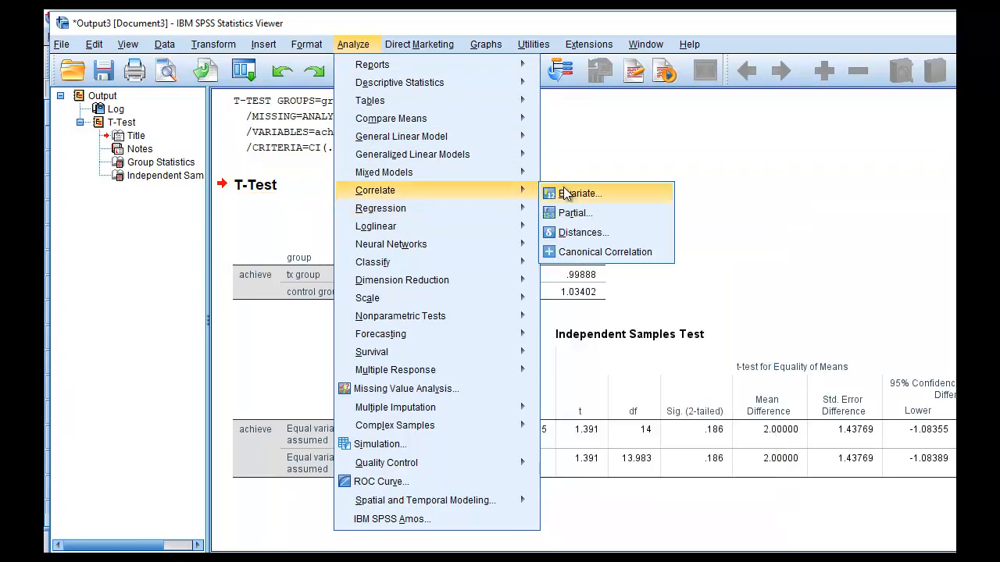
# Step: In Bivariate Correlations, add group and achieve as variables with Pearson two-tailed
pyautogui.click(579, 193)
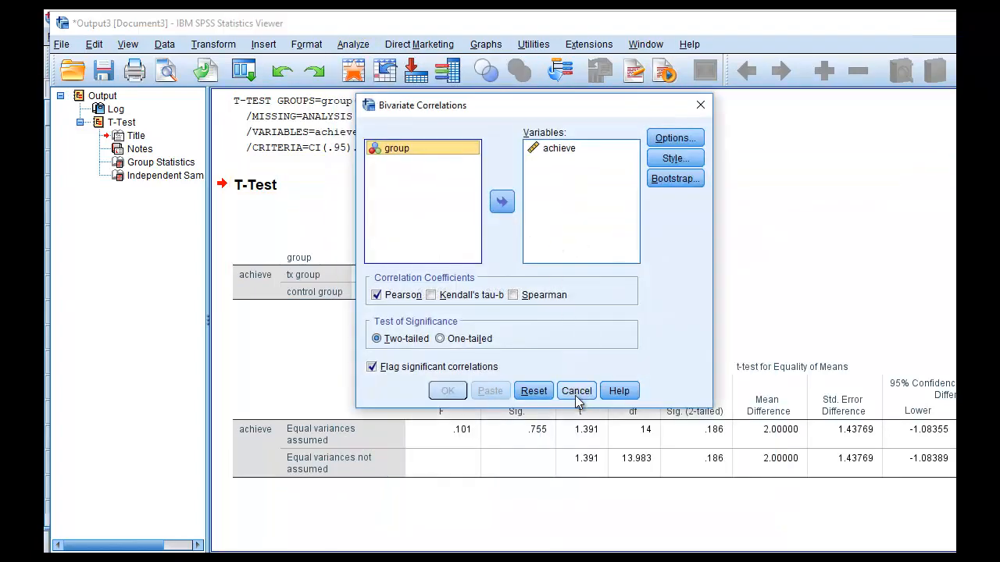
pyautogui.click(501, 202)
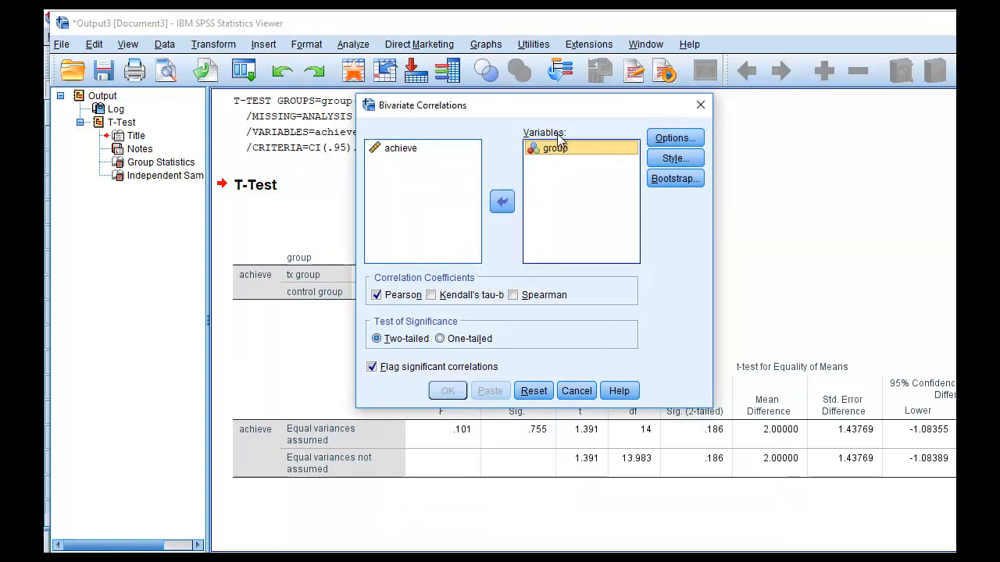
pyautogui.click(501, 201)
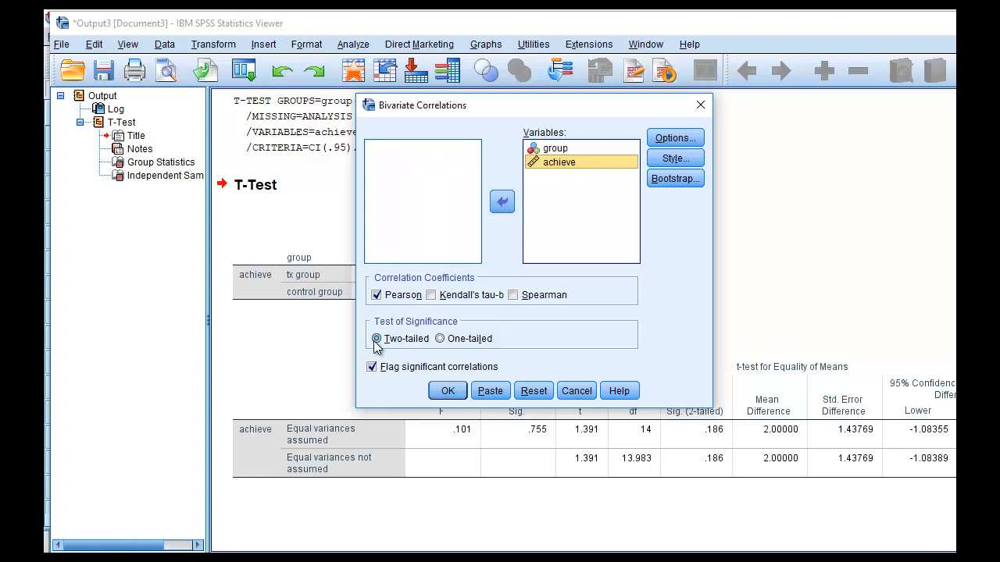
pyautogui.moveTo(524, 321)
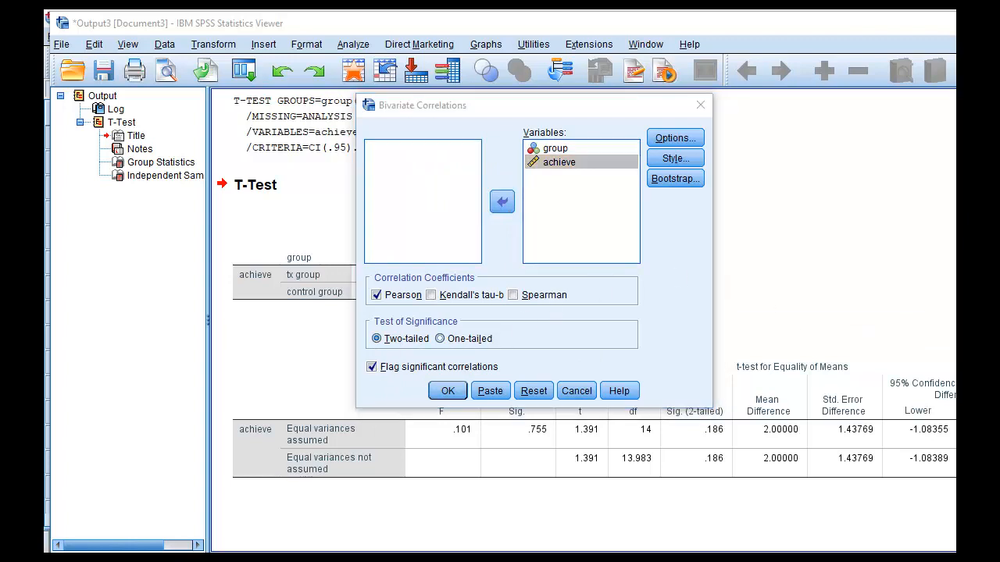
pyautogui.moveTo(815, 204)
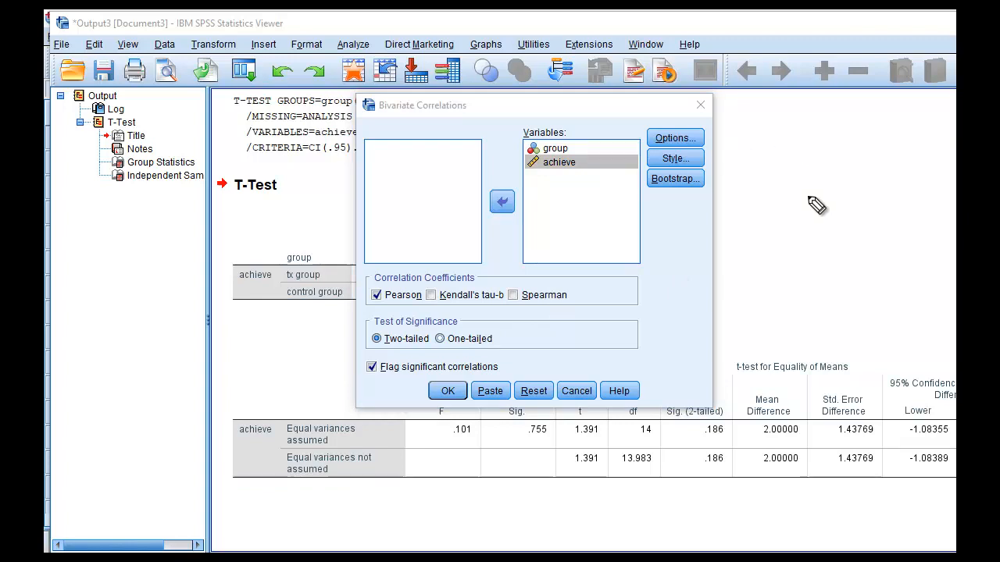
pyautogui.moveTo(793, 214)
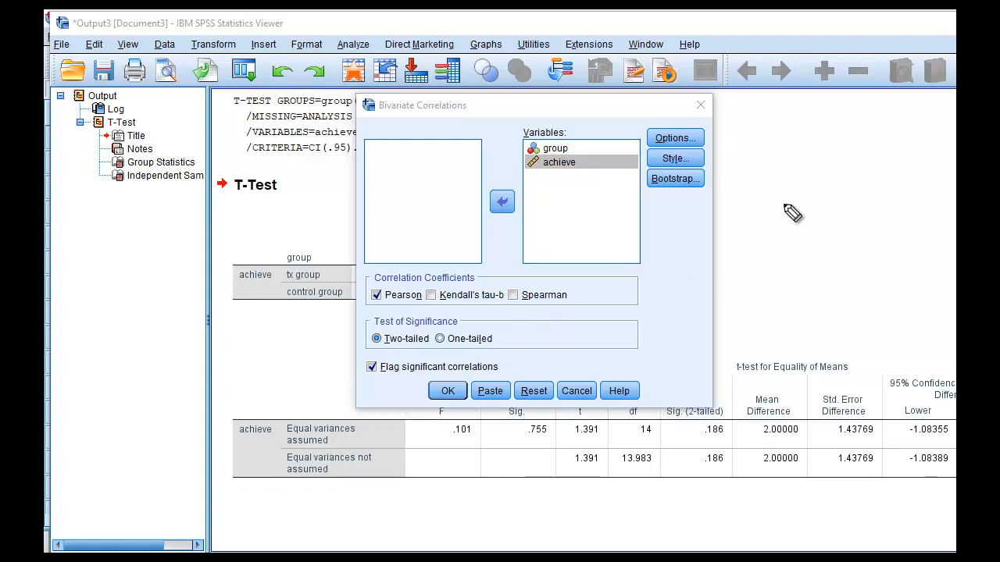
pyautogui.moveTo(794, 163)
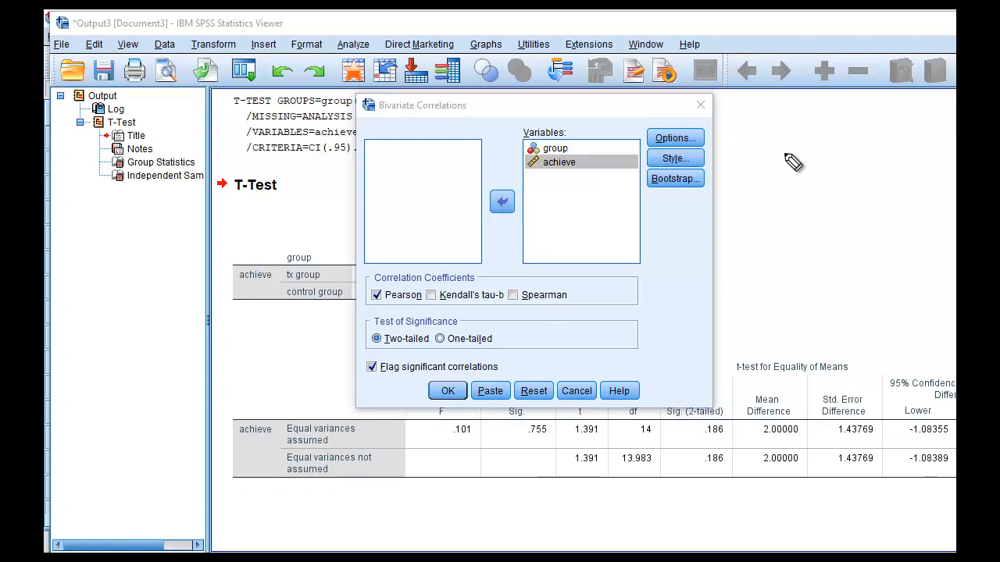
pyautogui.moveTo(798, 164)
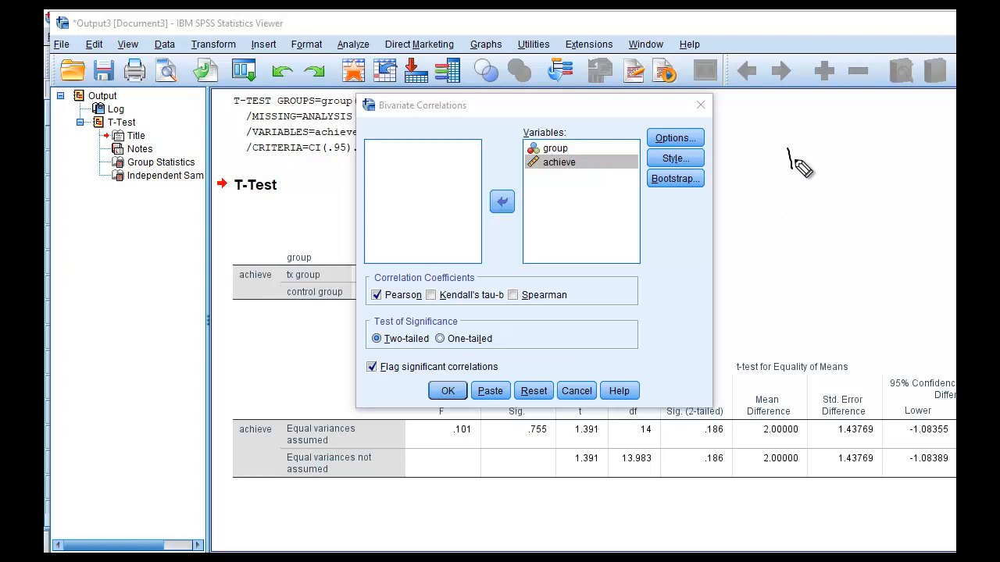
pyautogui.moveTo(804, 156)
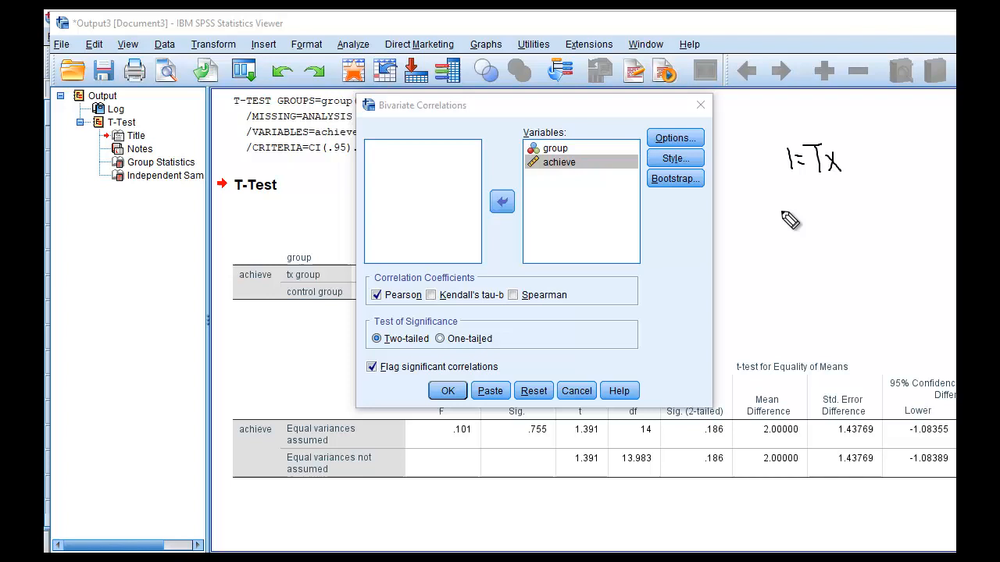
pyautogui.moveTo(796, 216)
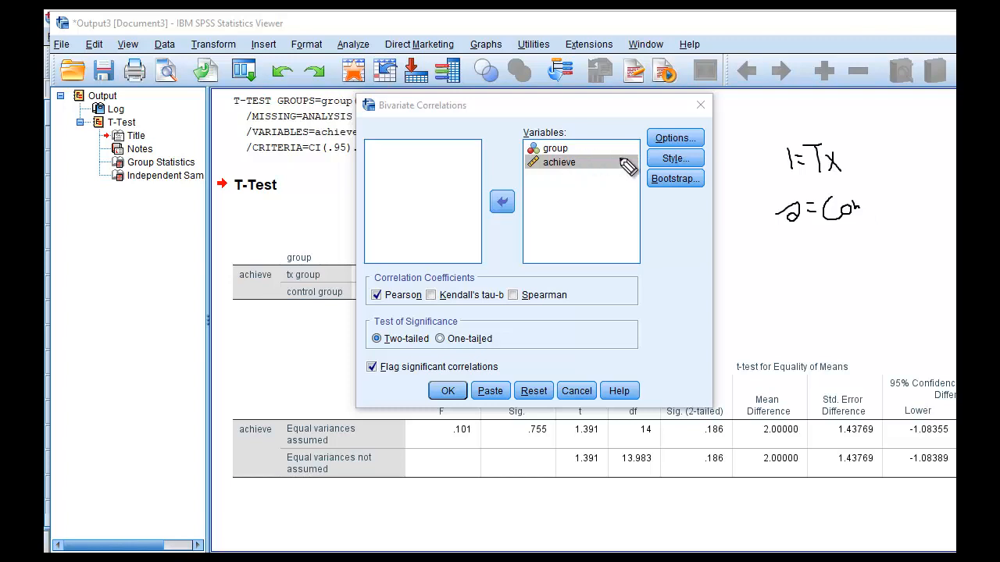
pyautogui.moveTo(950, 147)
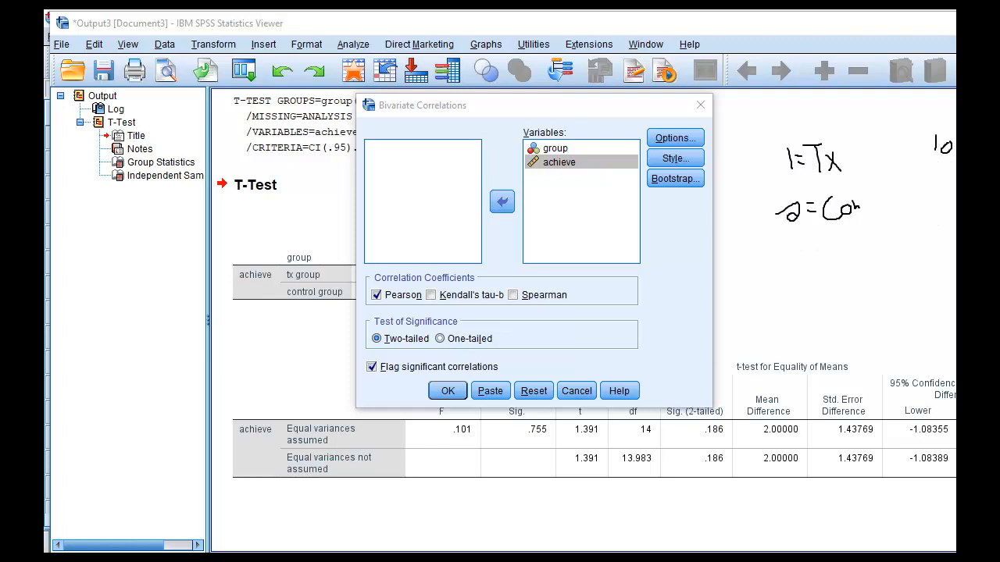
pyautogui.moveTo(950, 234)
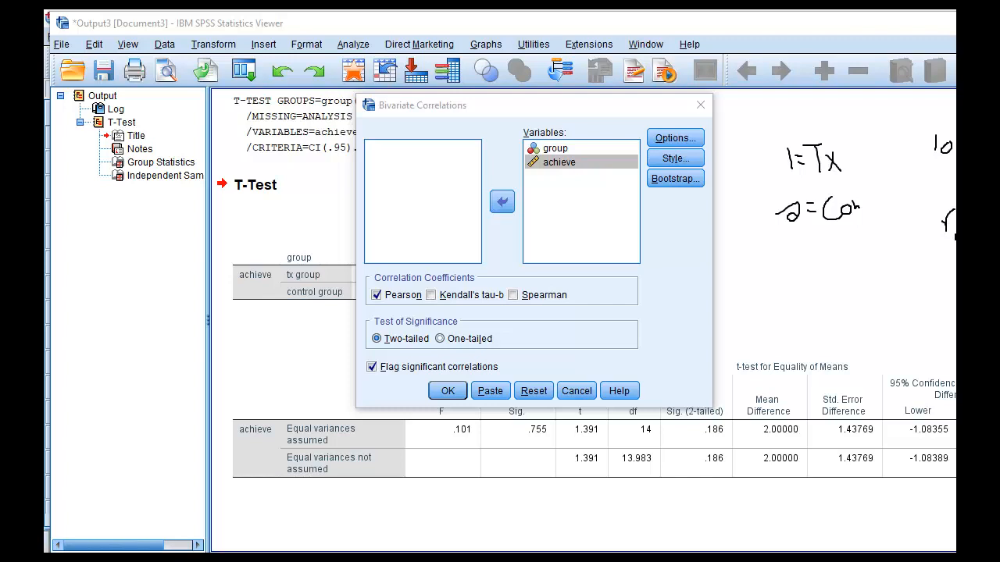
pyautogui.moveTo(824, 164)
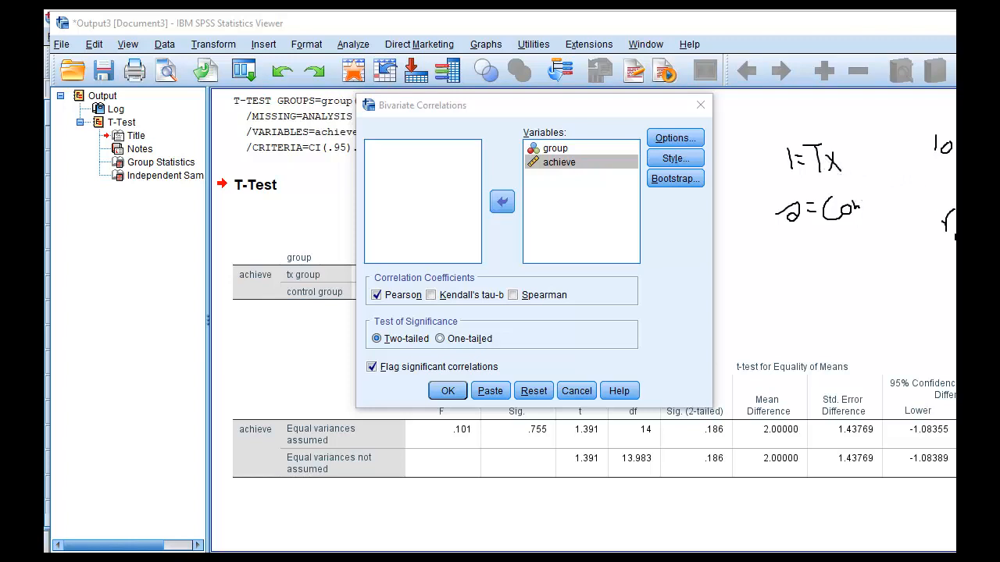
pyautogui.moveTo(857, 142)
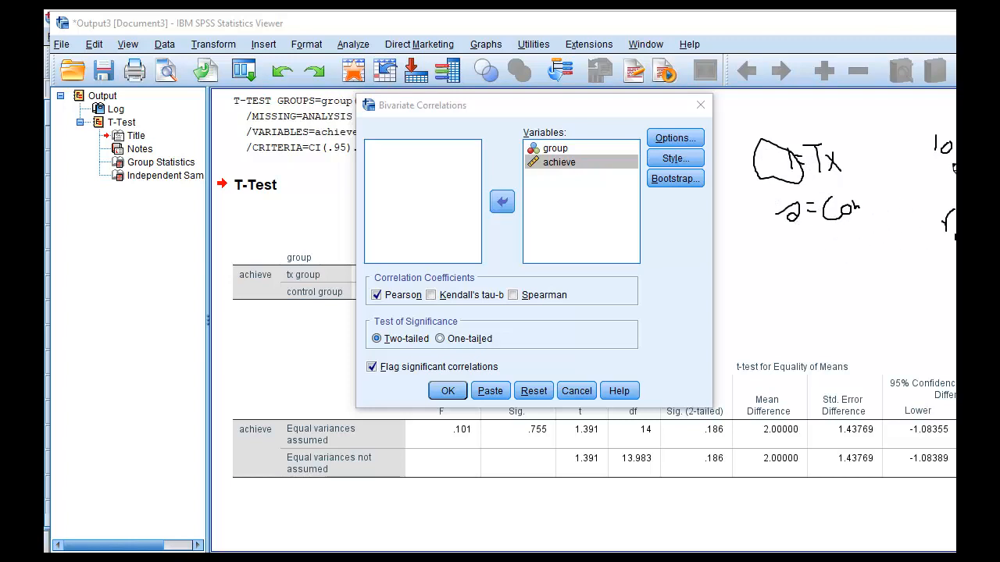
pyautogui.moveTo(836, 231)
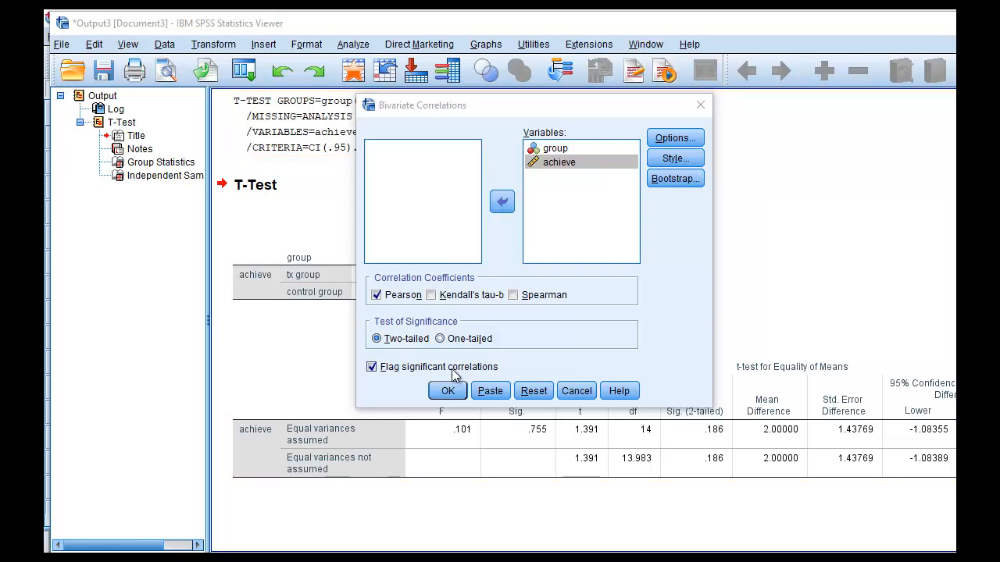
pyautogui.click(447, 390)
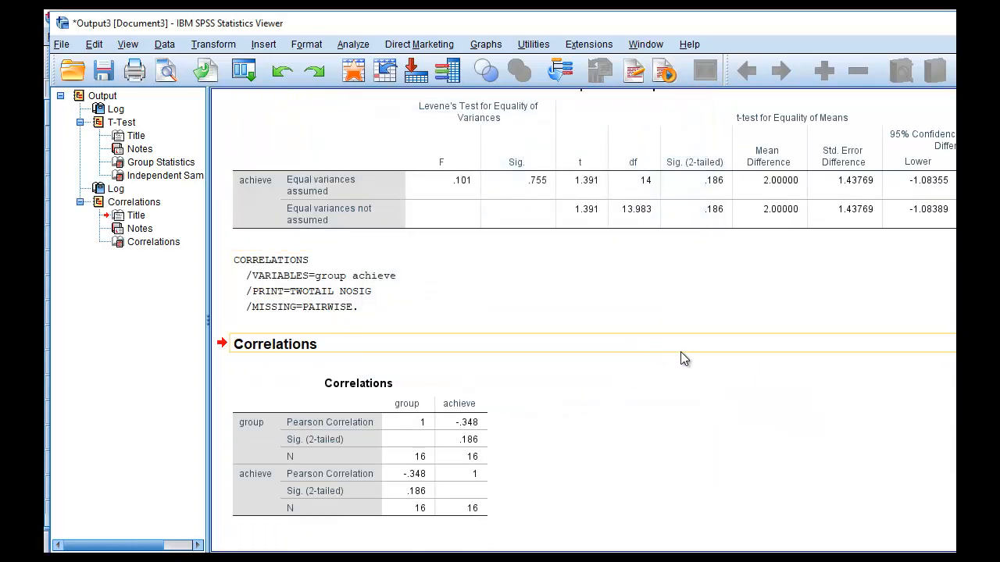
pyautogui.moveTo(668, 325)
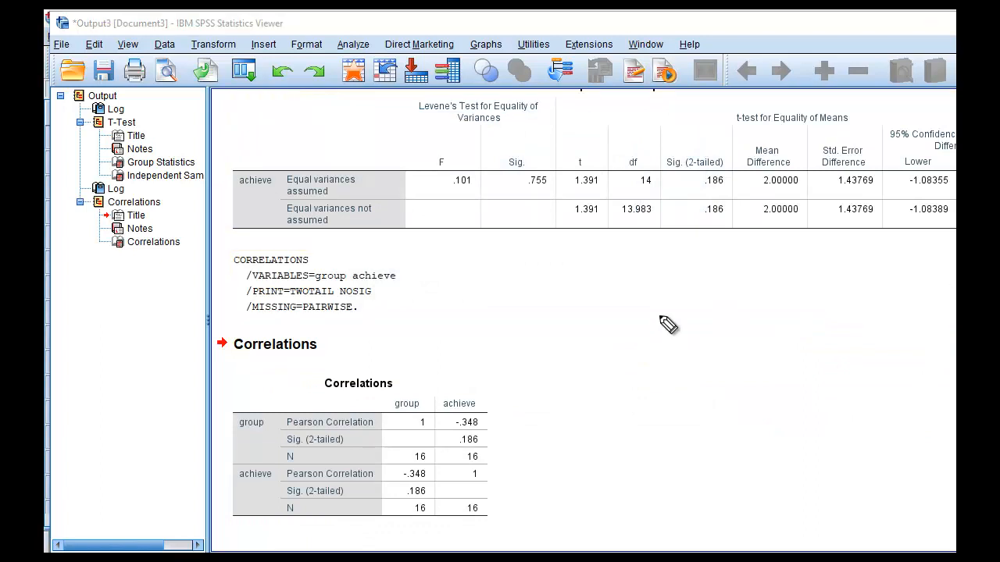
pyautogui.moveTo(316, 441)
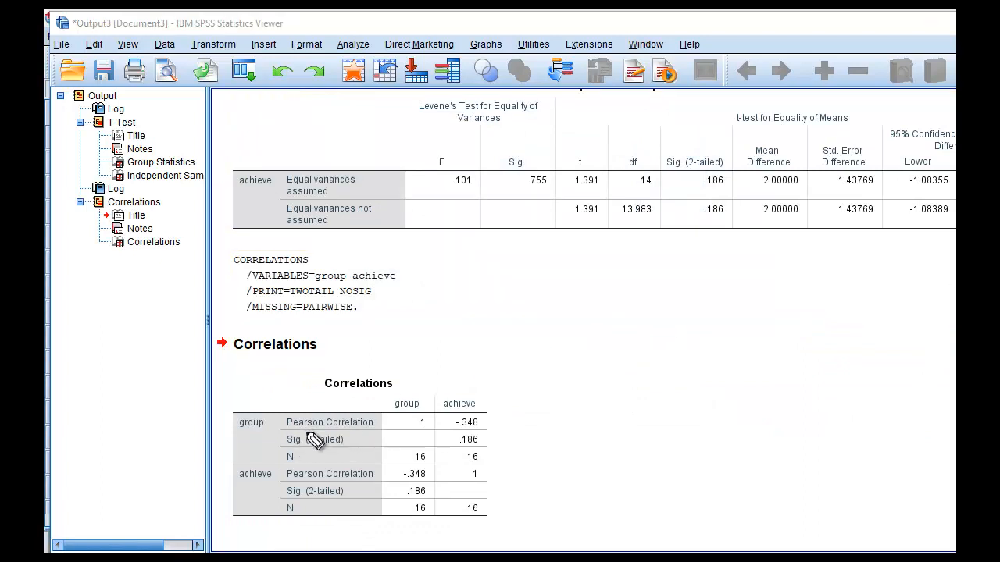
pyautogui.moveTo(341, 422)
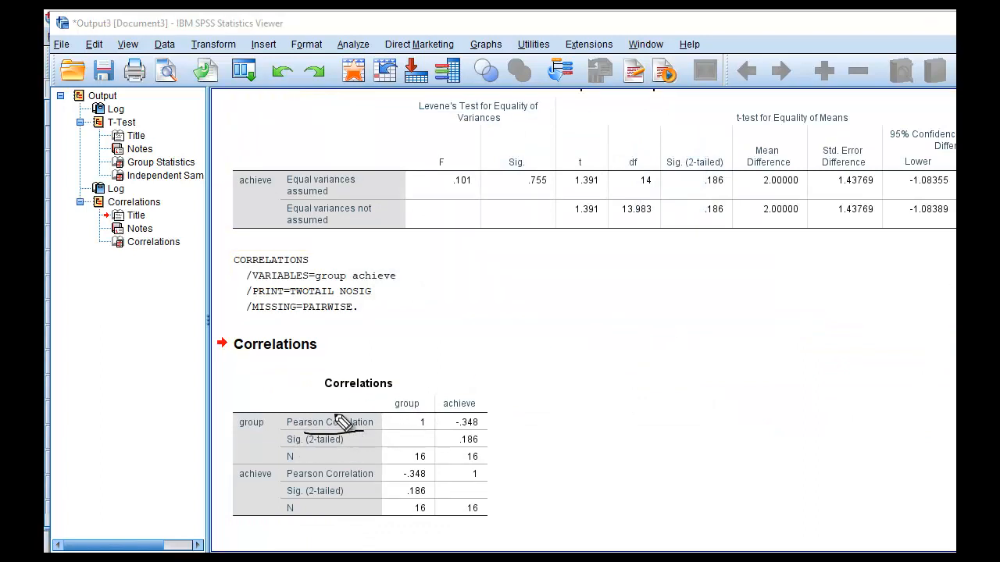
pyautogui.moveTo(343, 445)
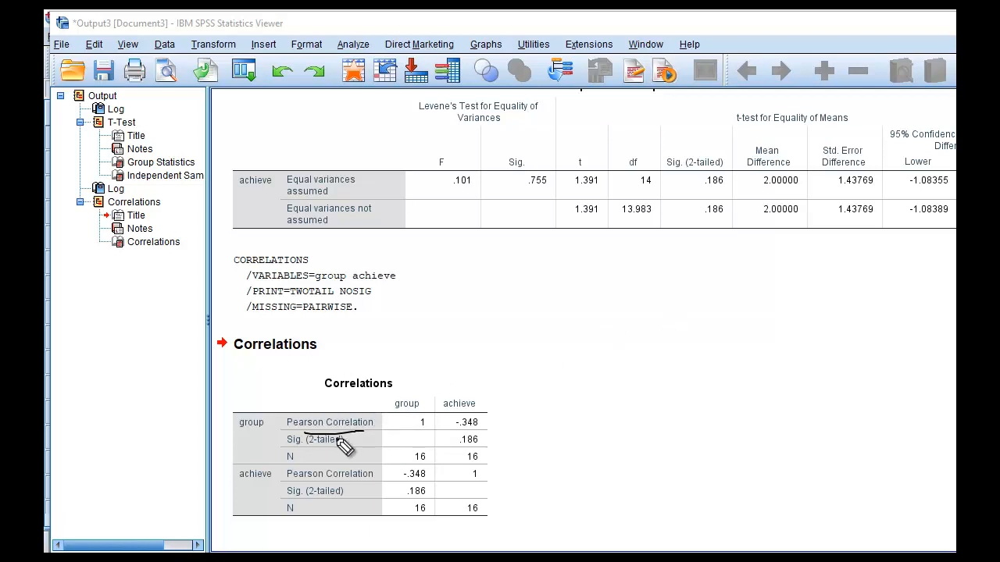
pyautogui.moveTo(332, 403)
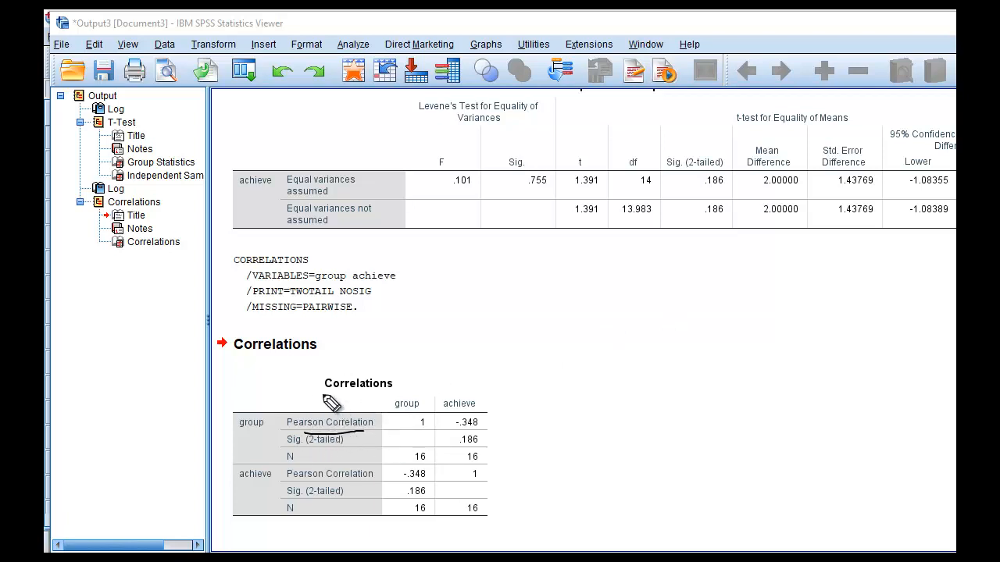
pyautogui.moveTo(309, 468)
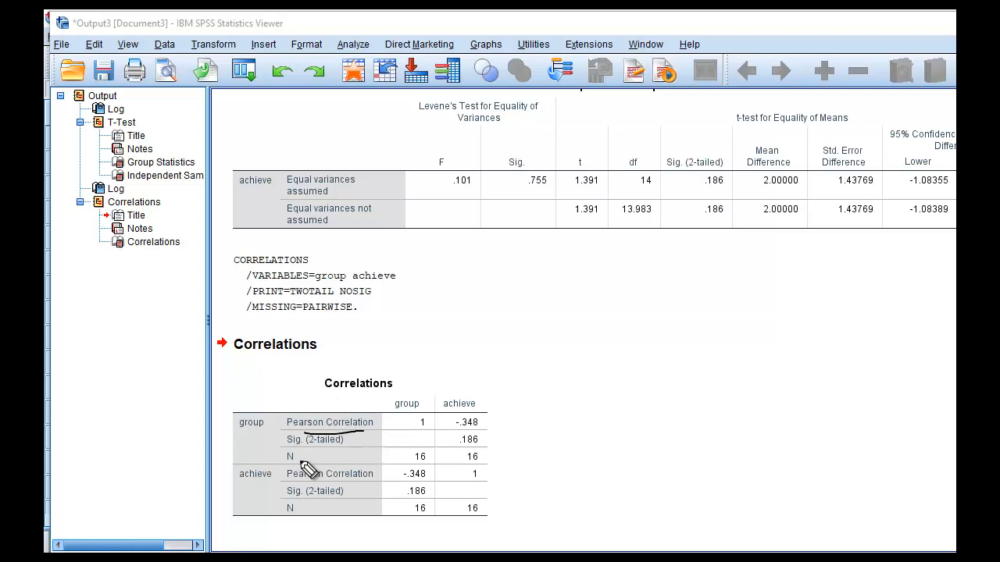
pyautogui.moveTo(293, 482)
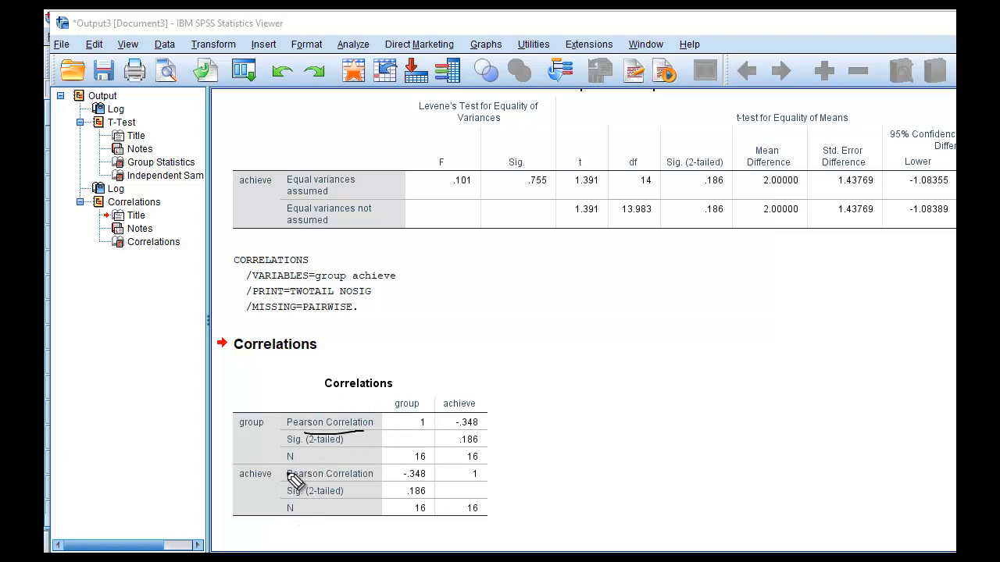
pyautogui.moveTo(465, 437)
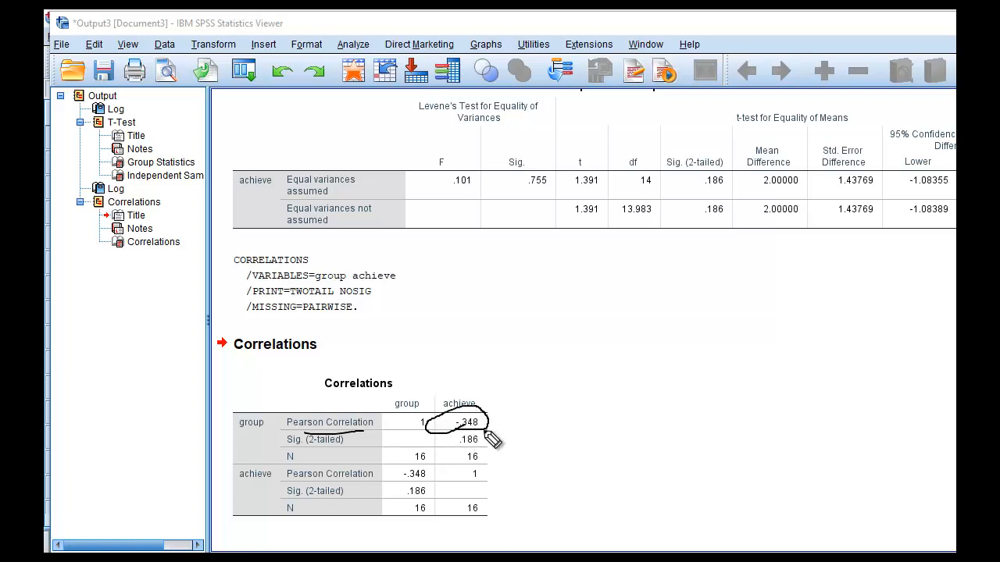
pyautogui.moveTo(591, 375)
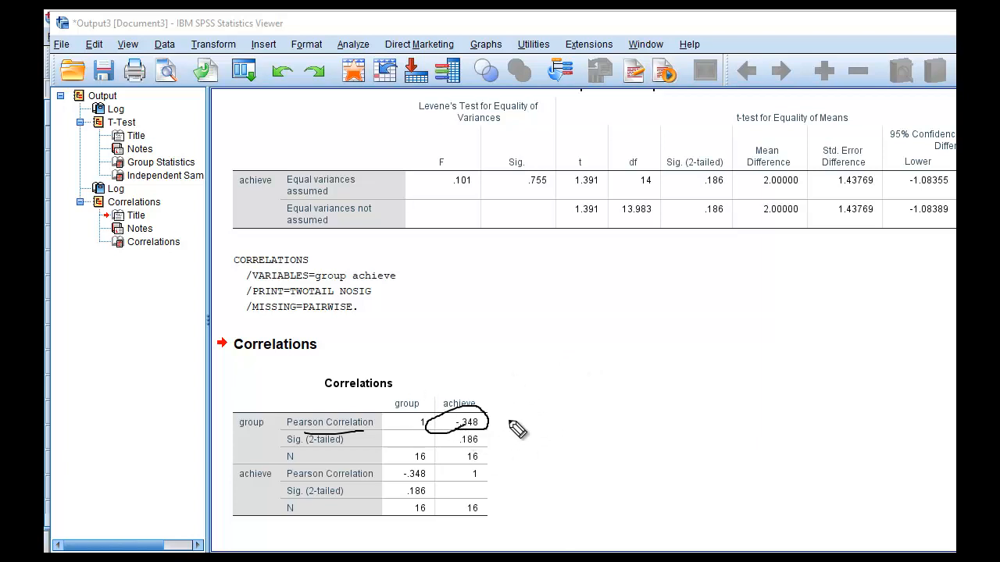
pyautogui.moveTo(469, 409)
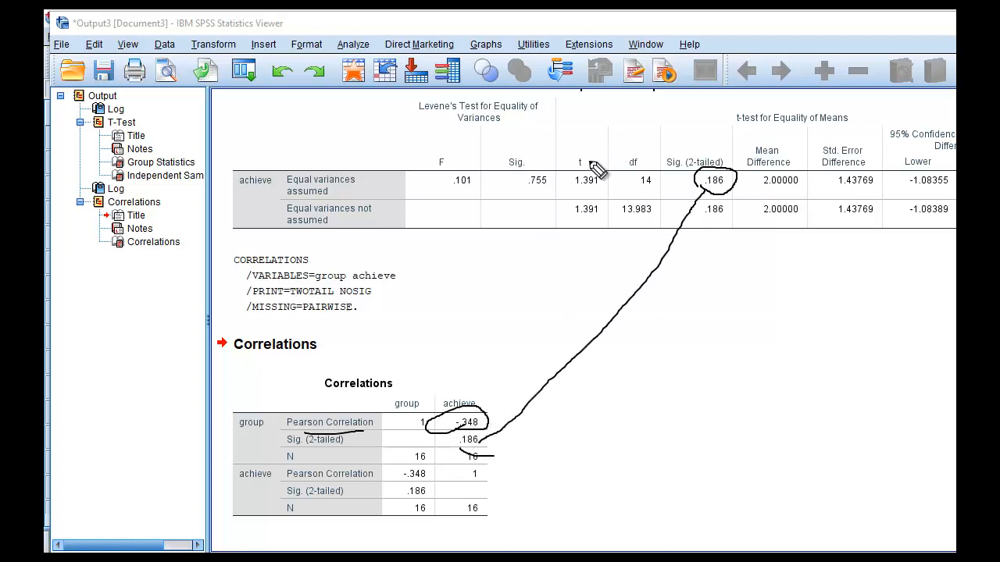
pyautogui.moveTo(640, 164)
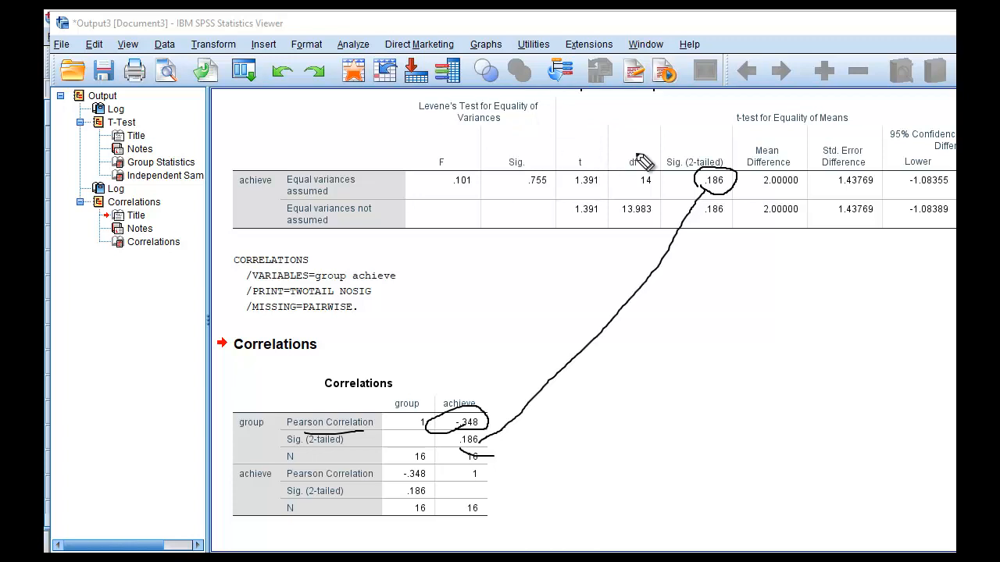
pyautogui.moveTo(419, 367)
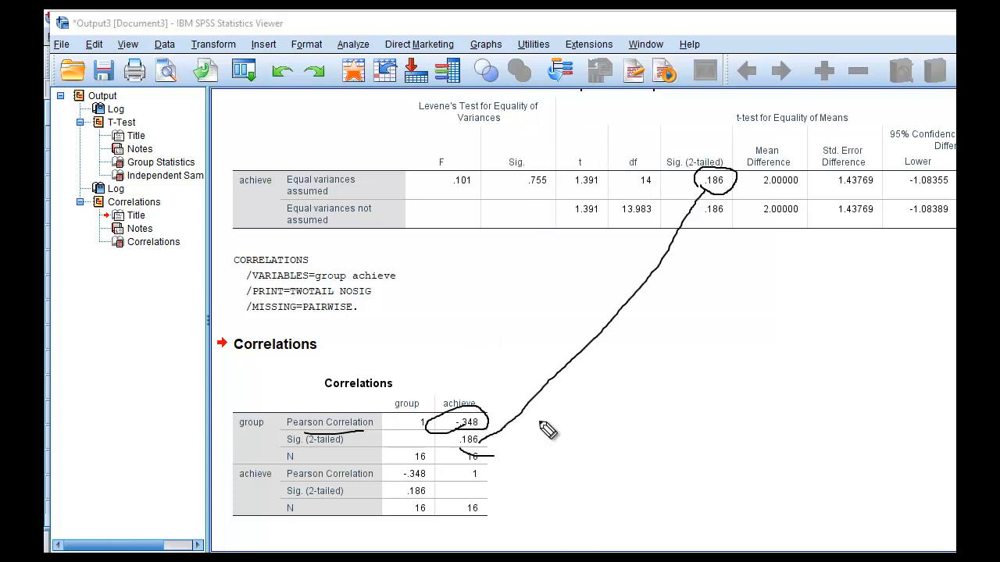
pyautogui.moveTo(757, 323)
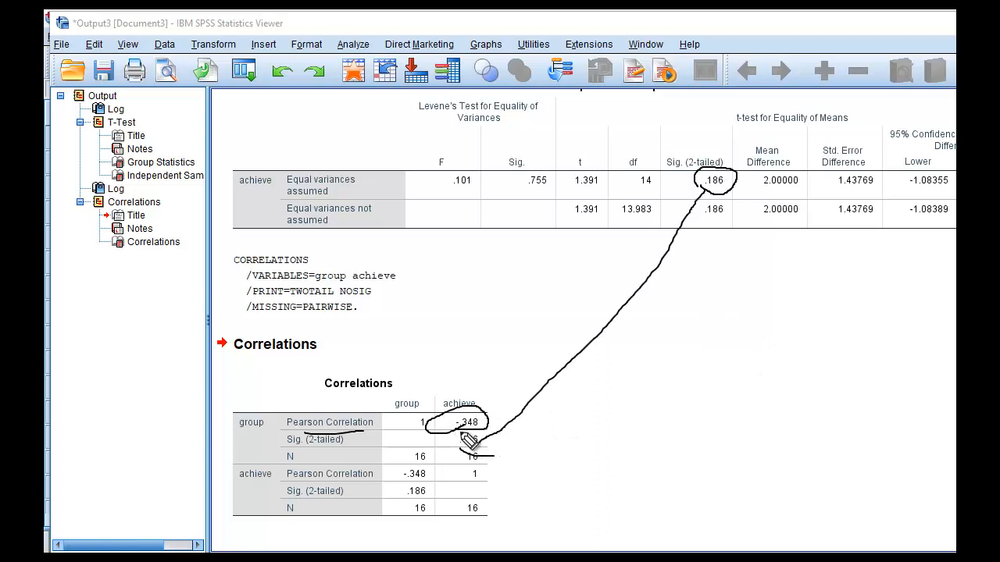
pyautogui.moveTo(547, 253)
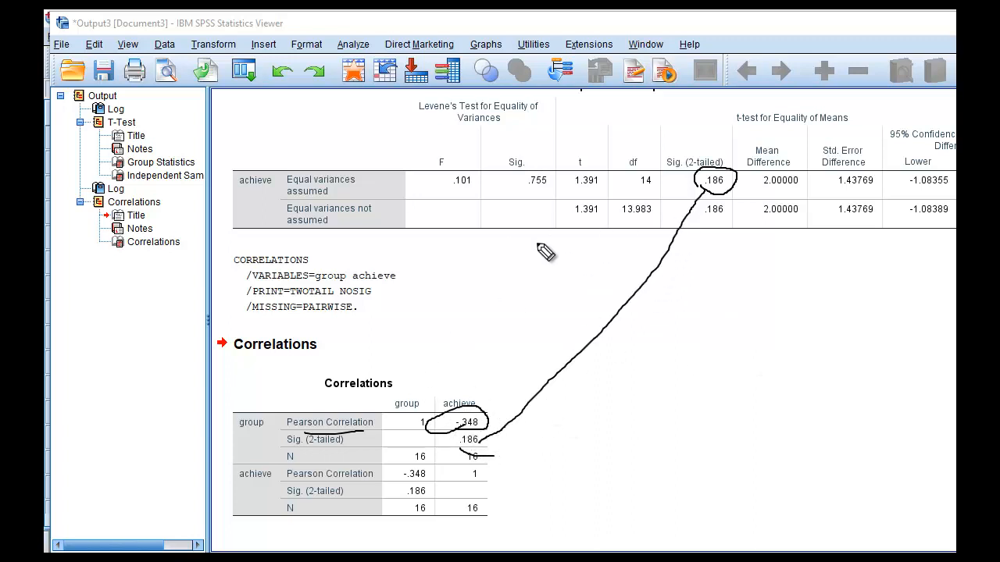
pyautogui.moveTo(601, 283)
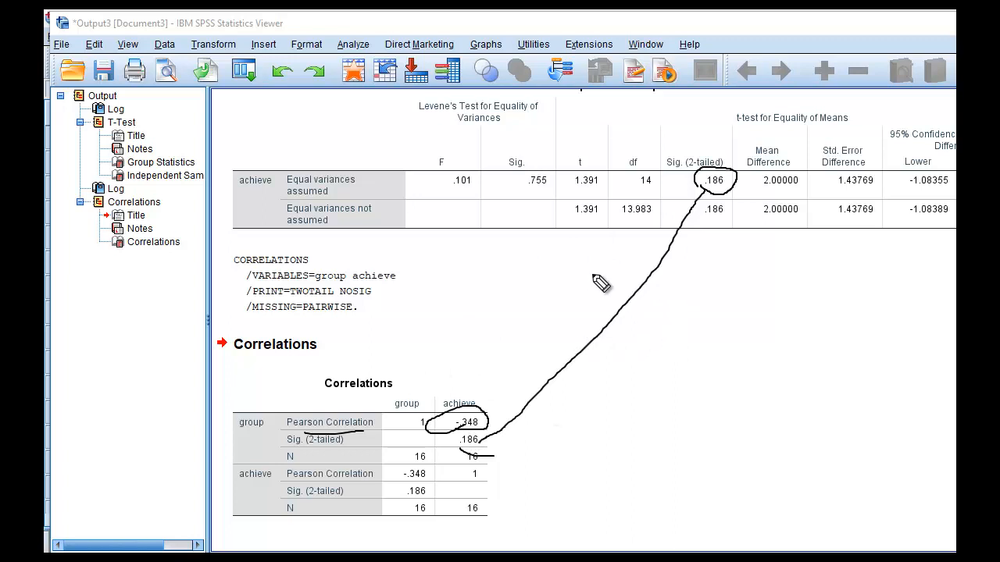
pyautogui.moveTo(569, 289)
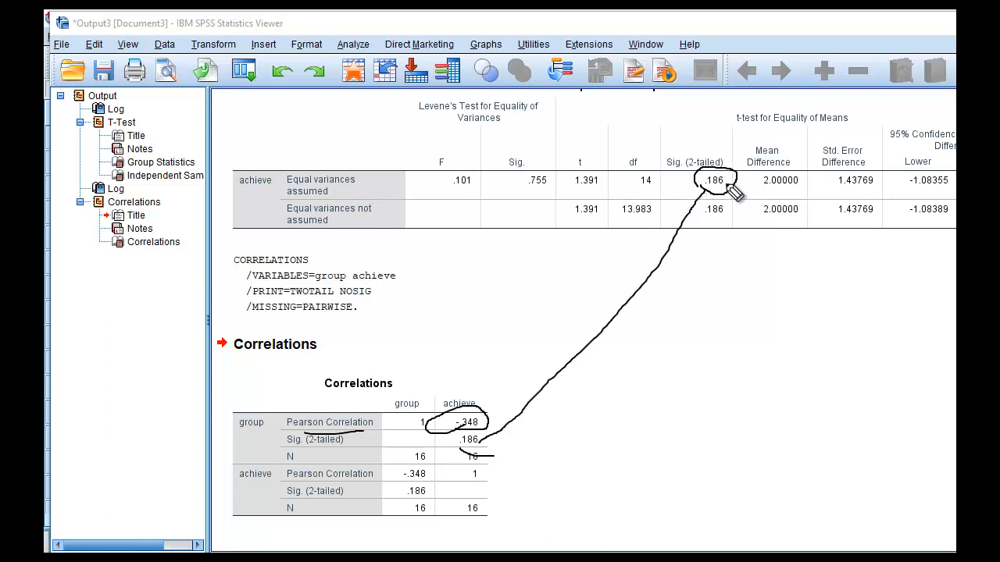
pyautogui.moveTo(768, 203)
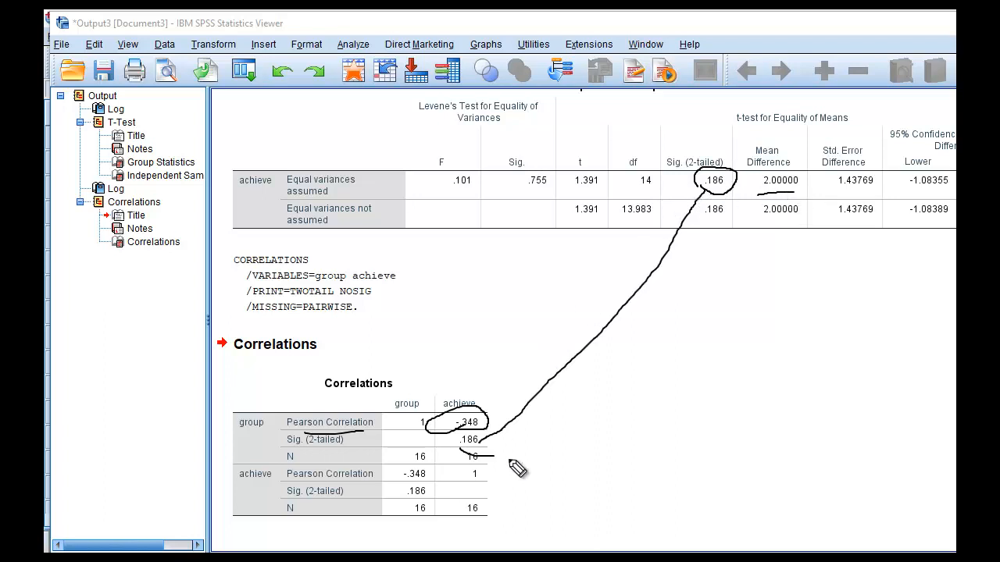
pyautogui.moveTo(316, 387)
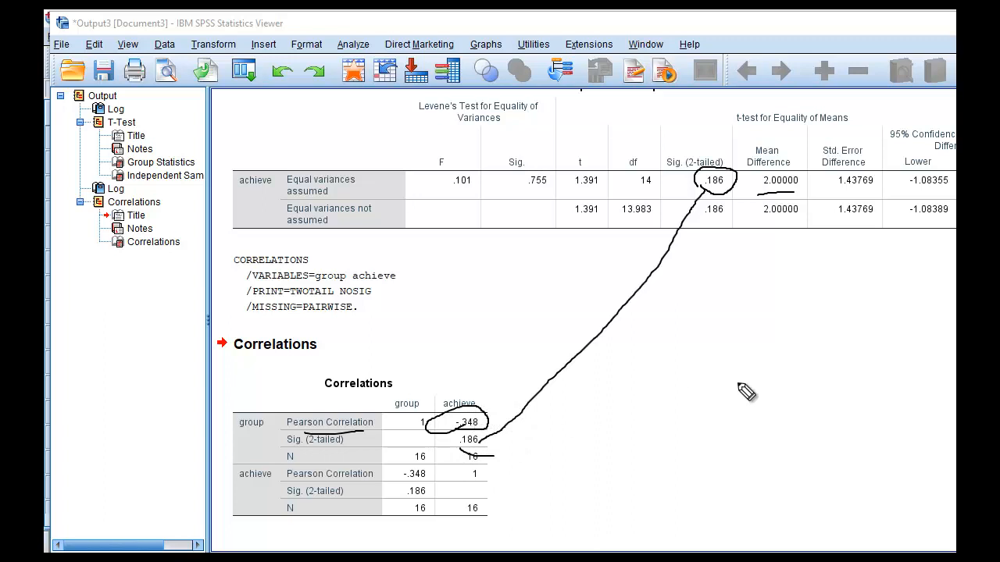
pyautogui.moveTo(746, 392)
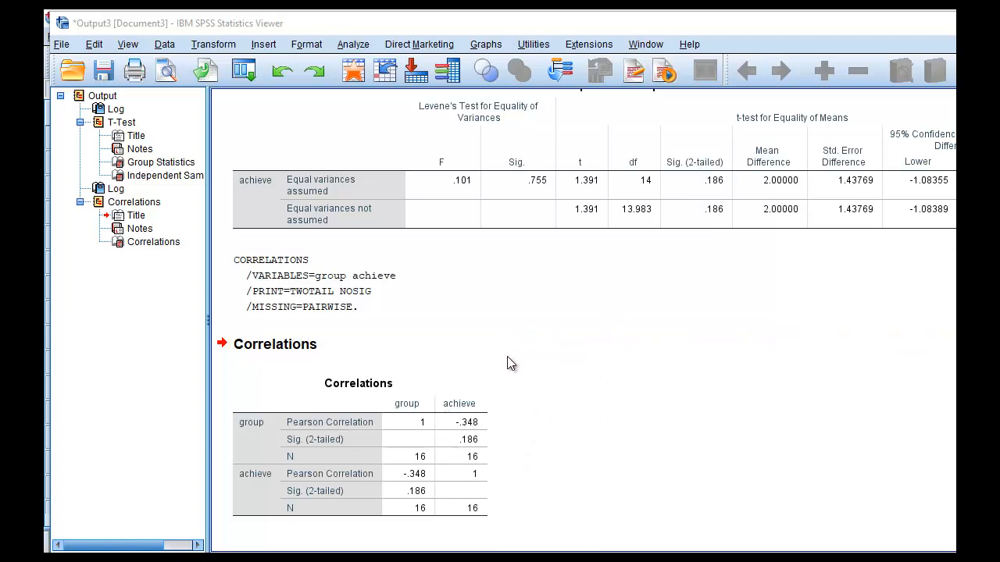
pyautogui.click(275, 344)
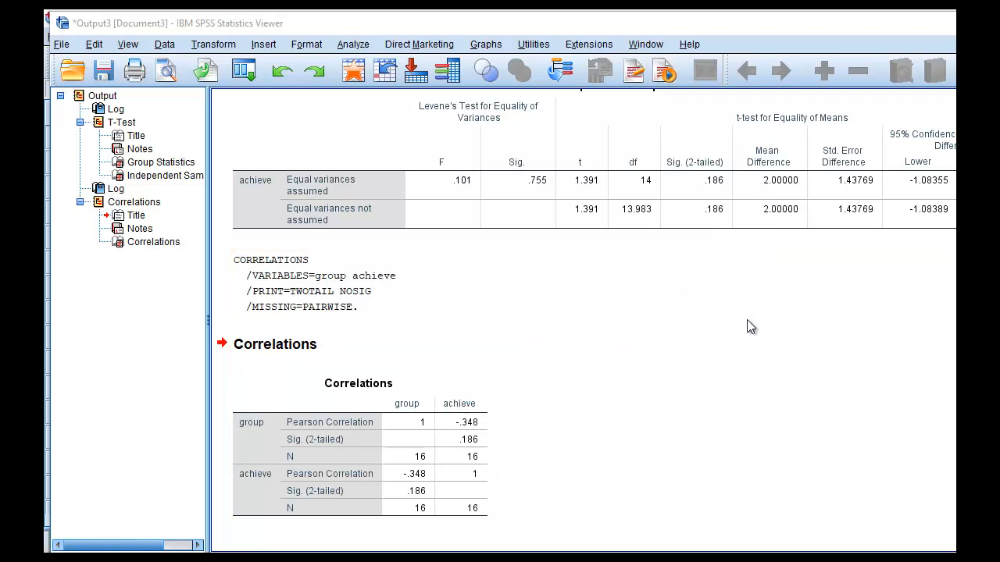
pyautogui.click(275, 343)
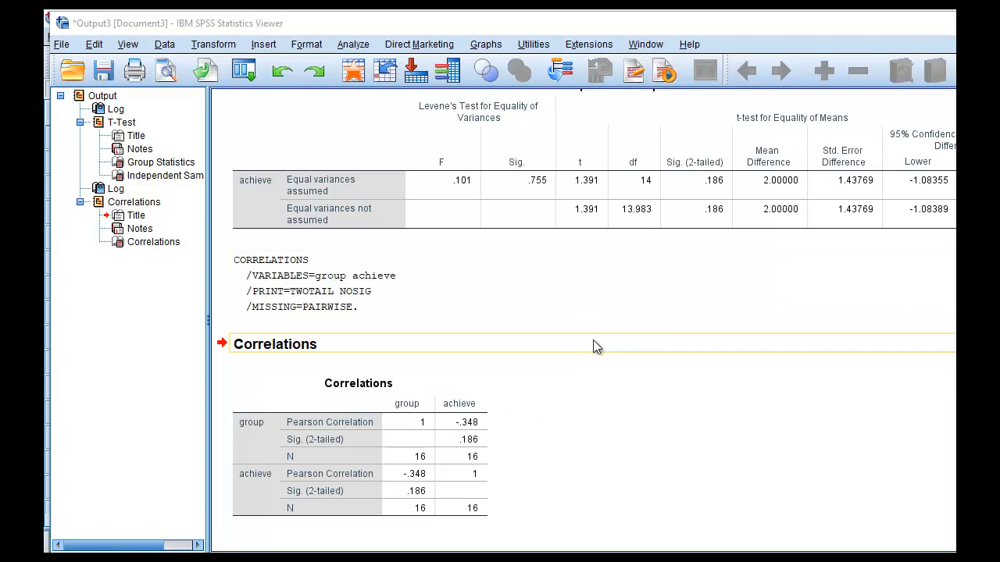
pyautogui.moveTo(585, 358)
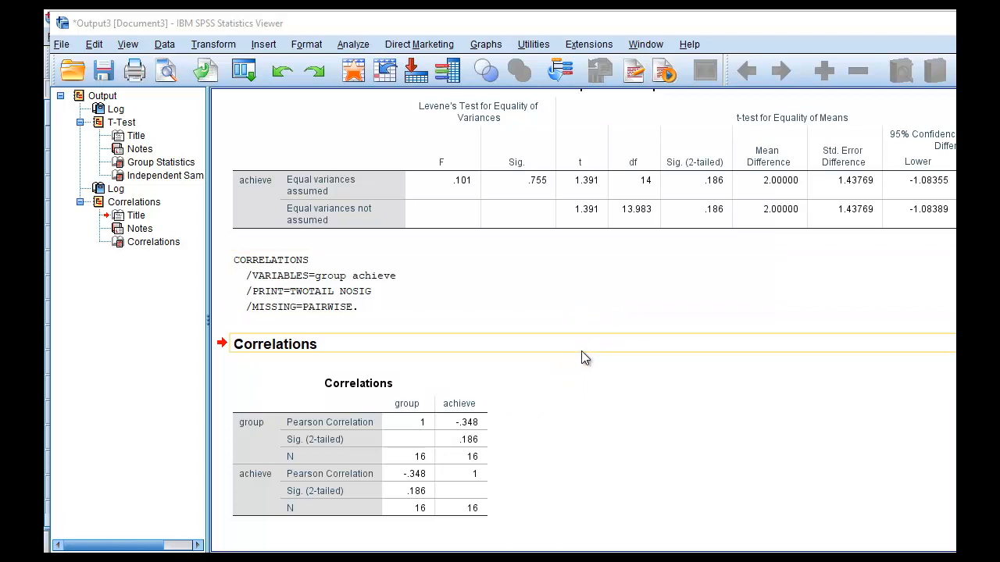
pyautogui.moveTo(600, 388)
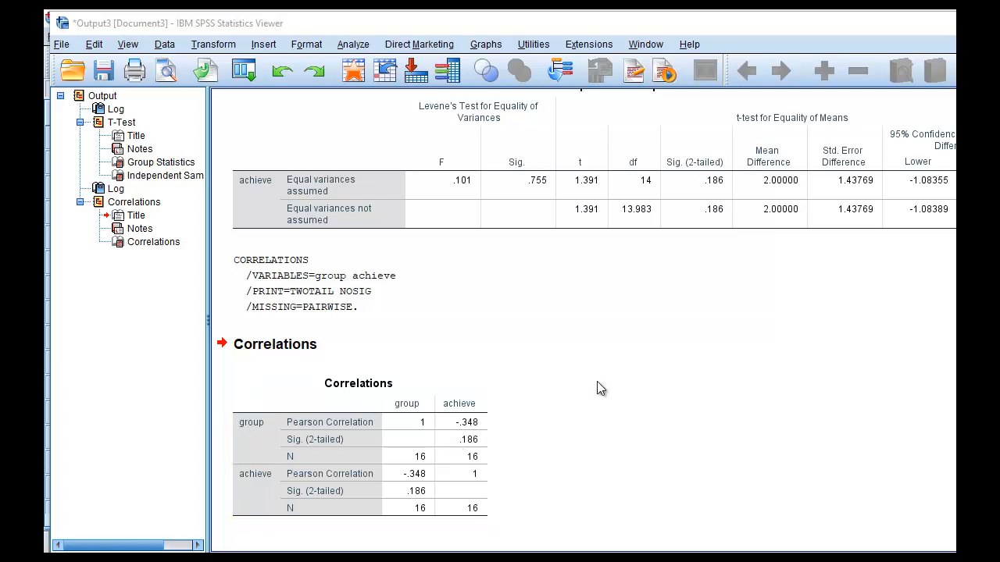
pyautogui.moveTo(545, 387)
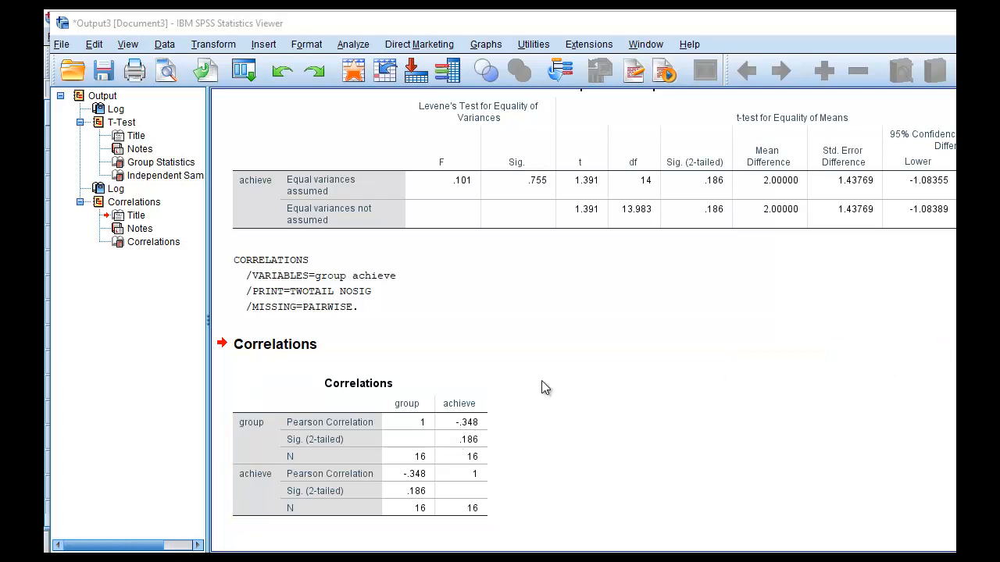
pyautogui.moveTo(569, 497)
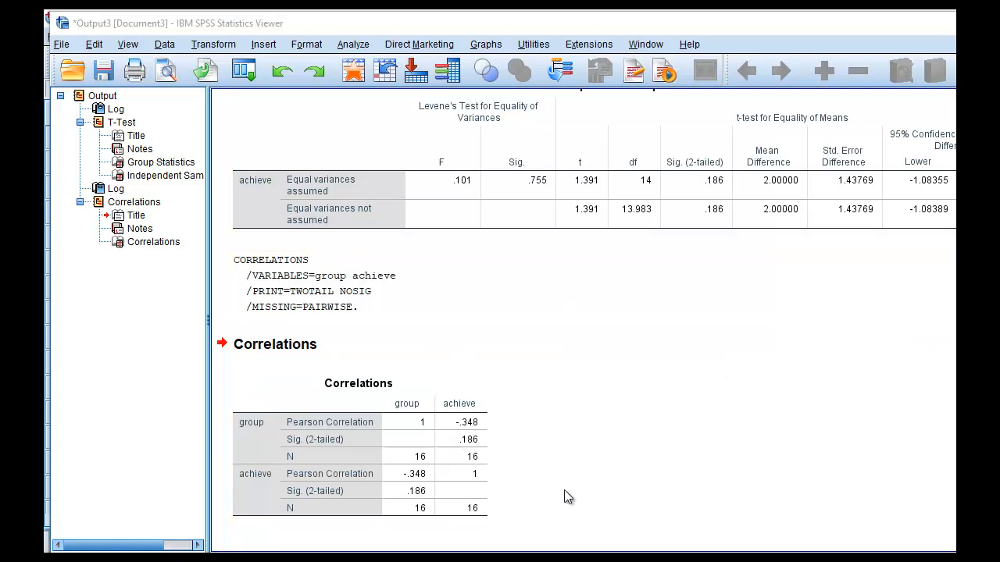
pyautogui.moveTo(609, 537)
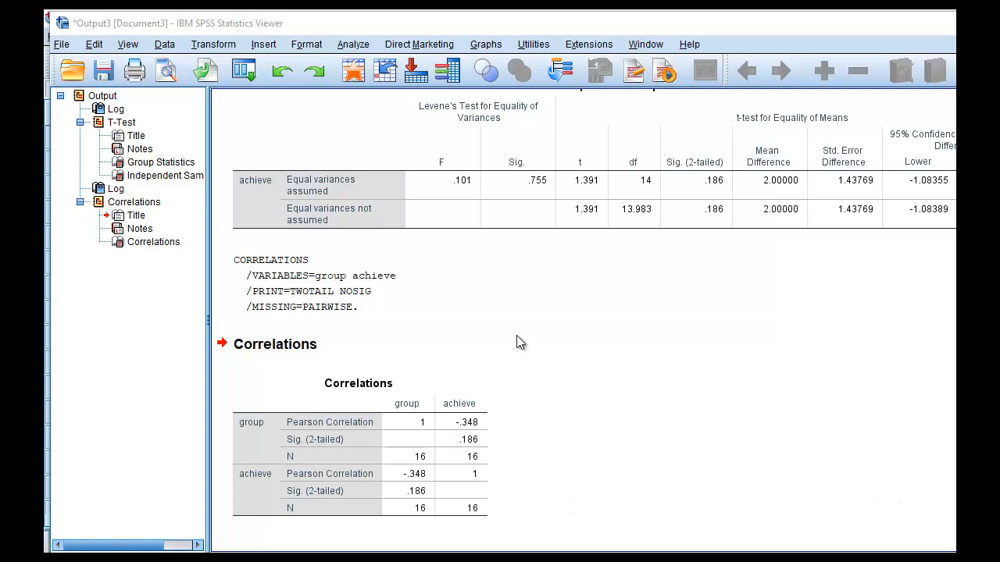
pyautogui.moveTo(703, 516)
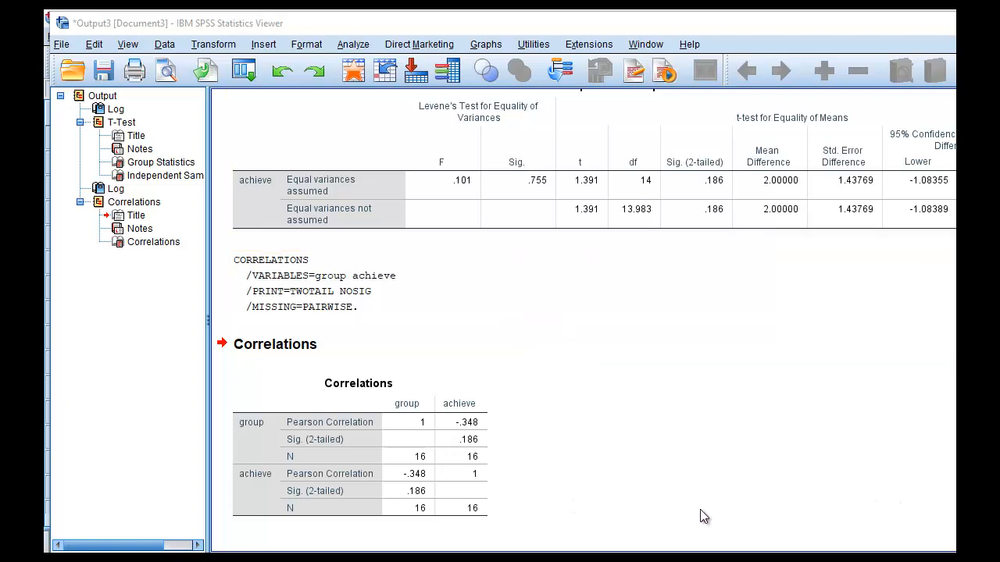